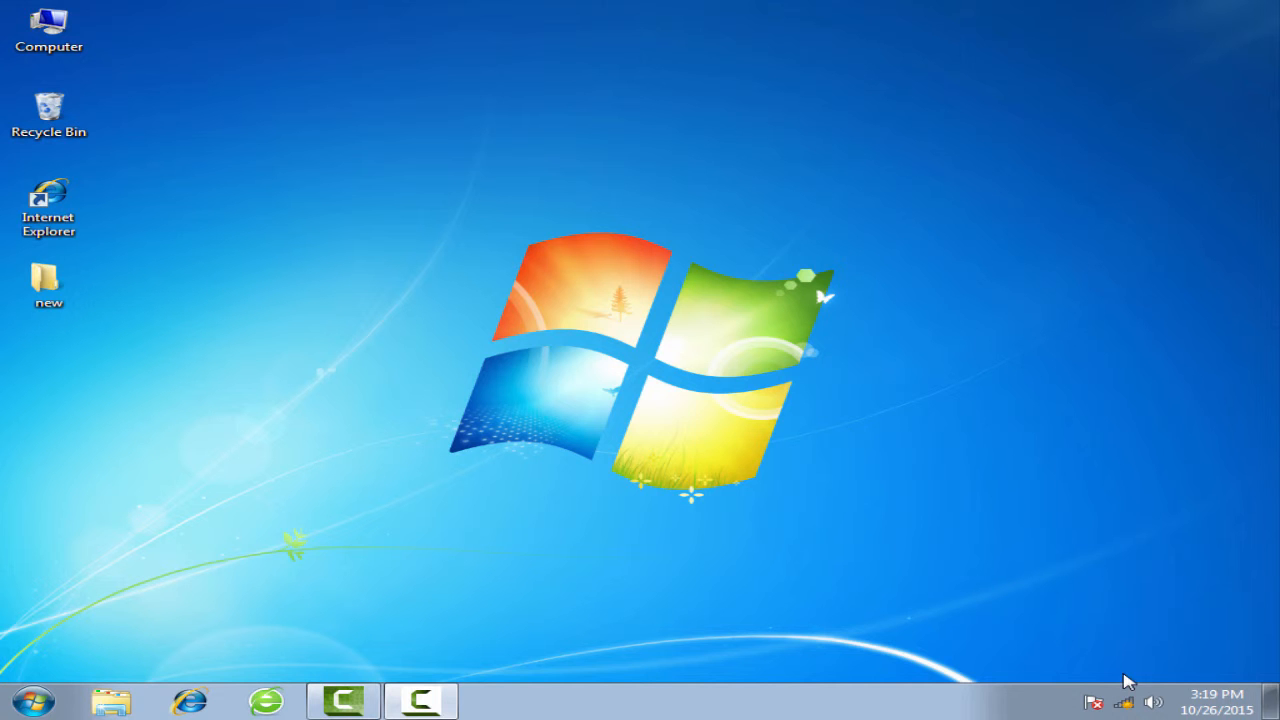
- Join the Tenda_09B848 wireless network from the Windows 7 tray list and check it shows Connected
click(1122, 700)
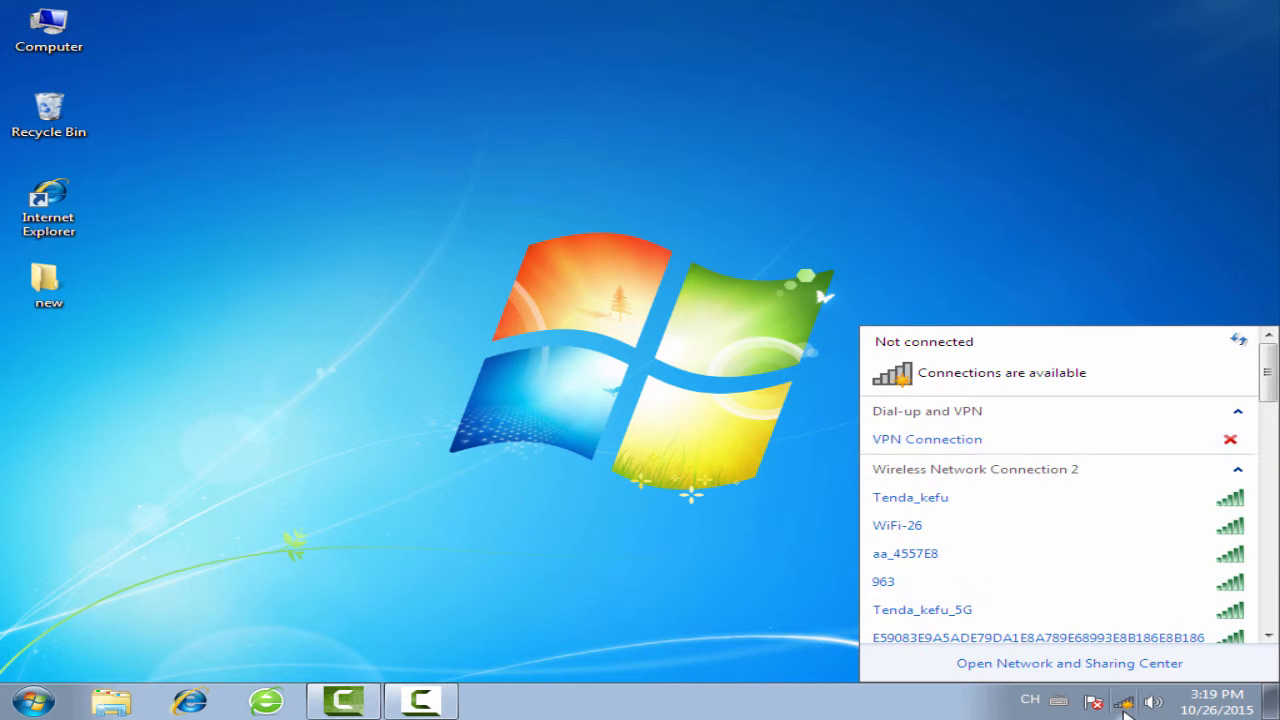
scroll(down, 3)
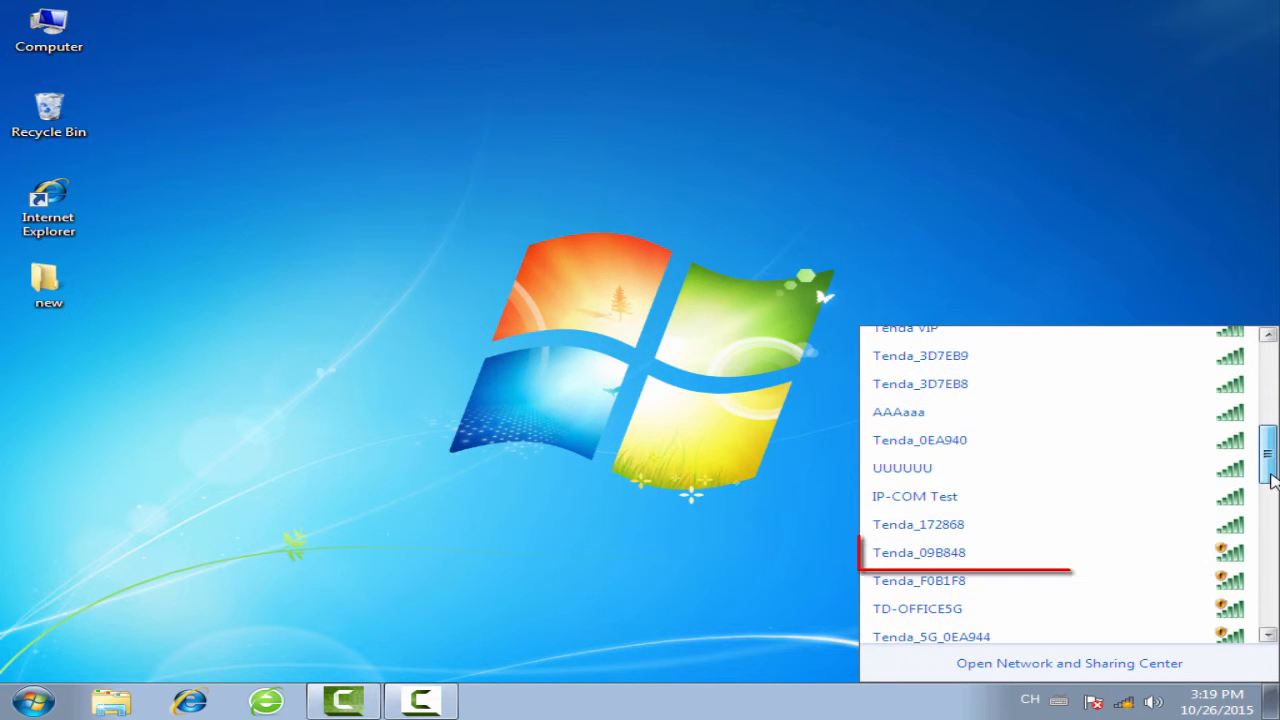
click(918, 552)
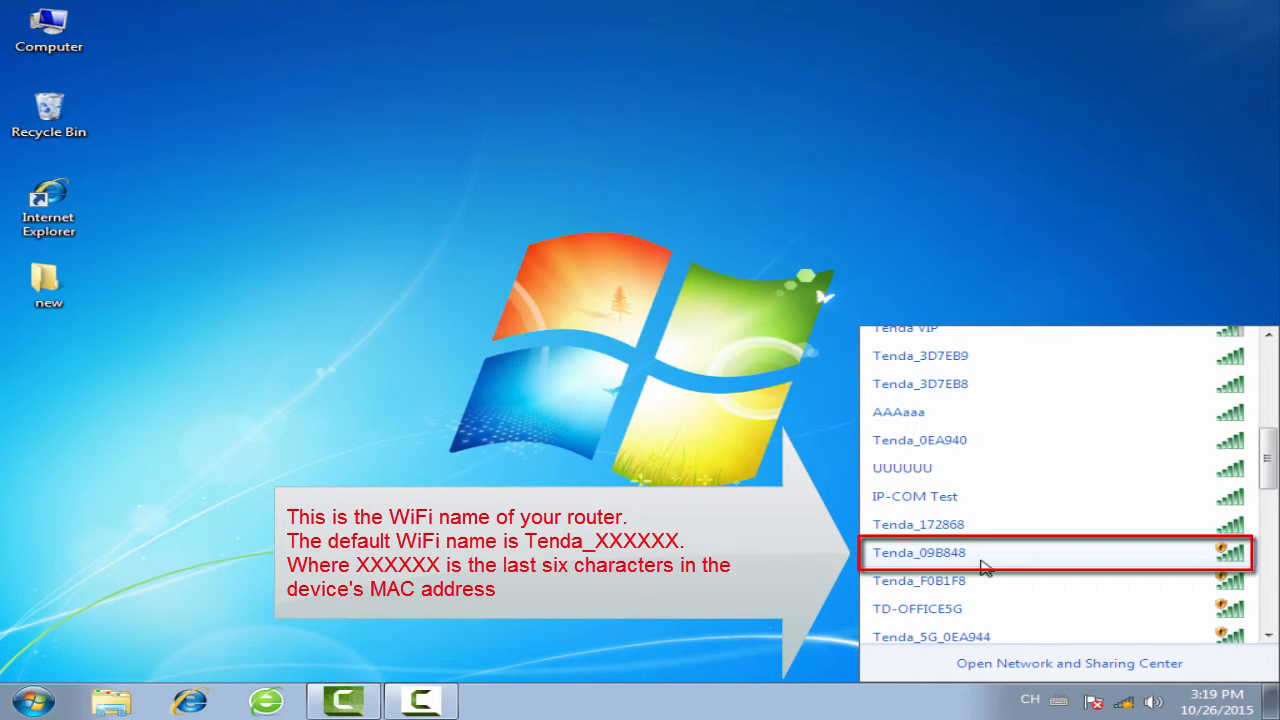
click(918, 552)
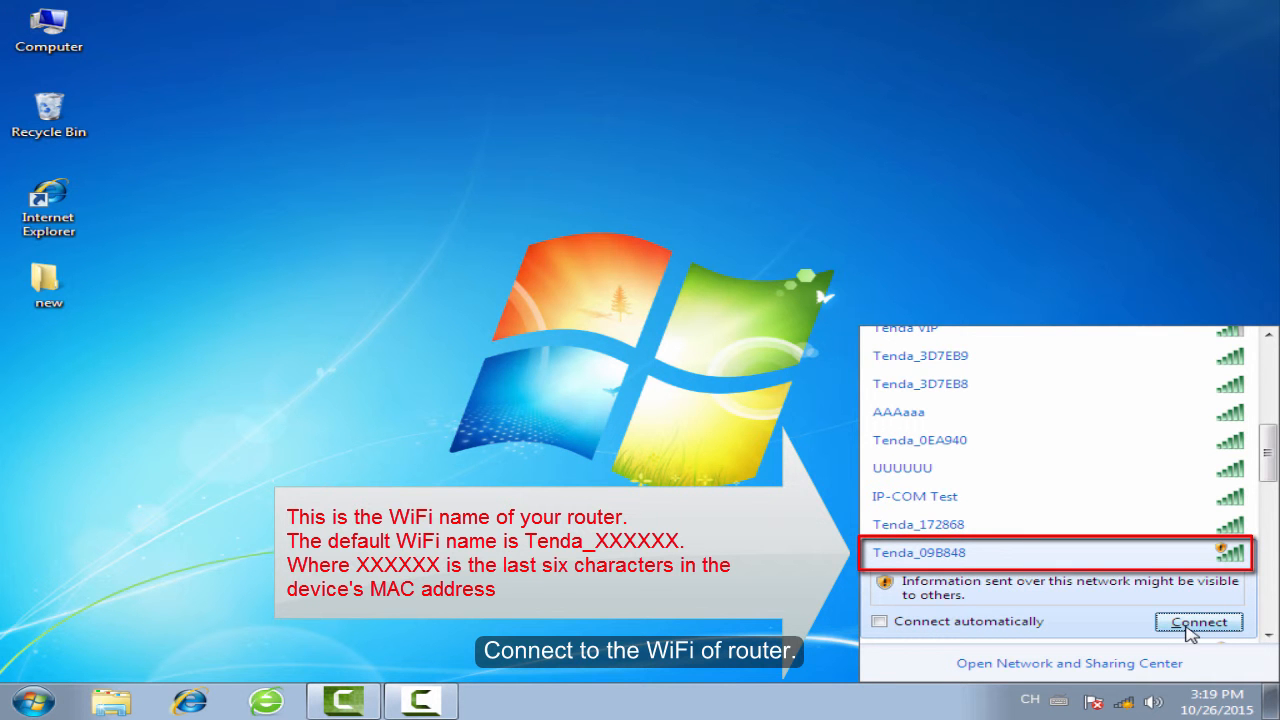
click(1200, 620)
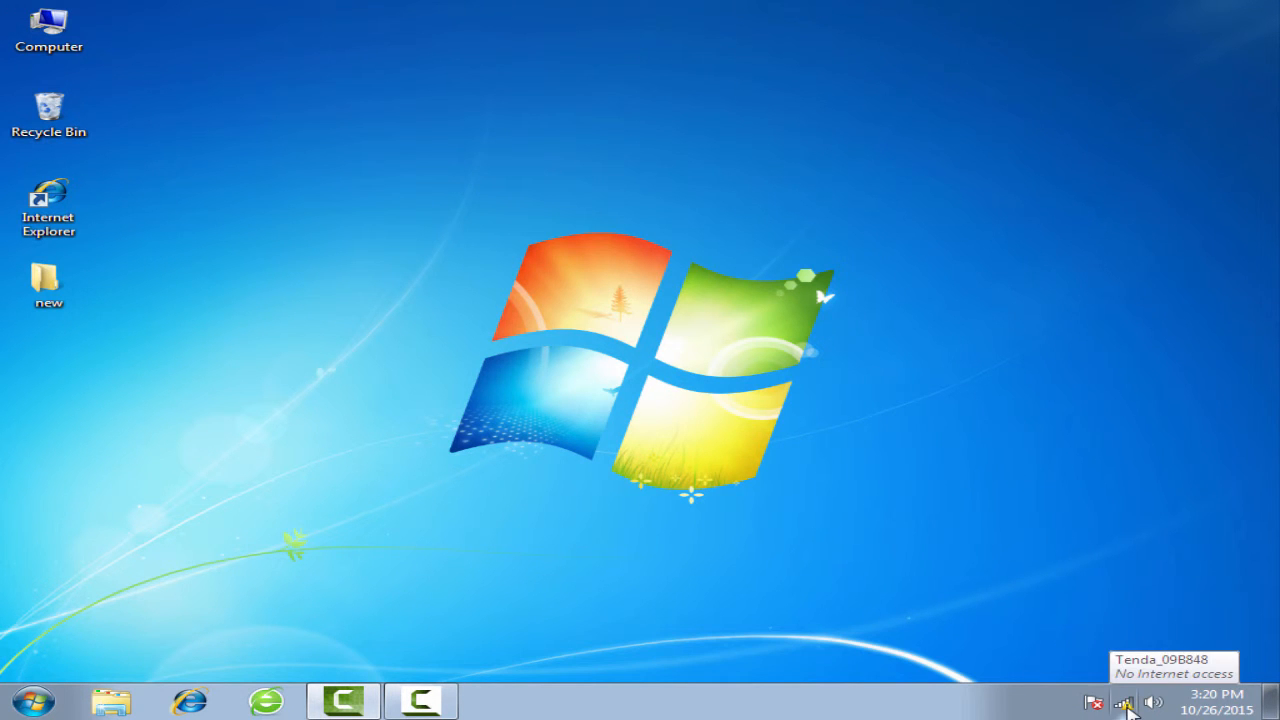
click(1124, 702)
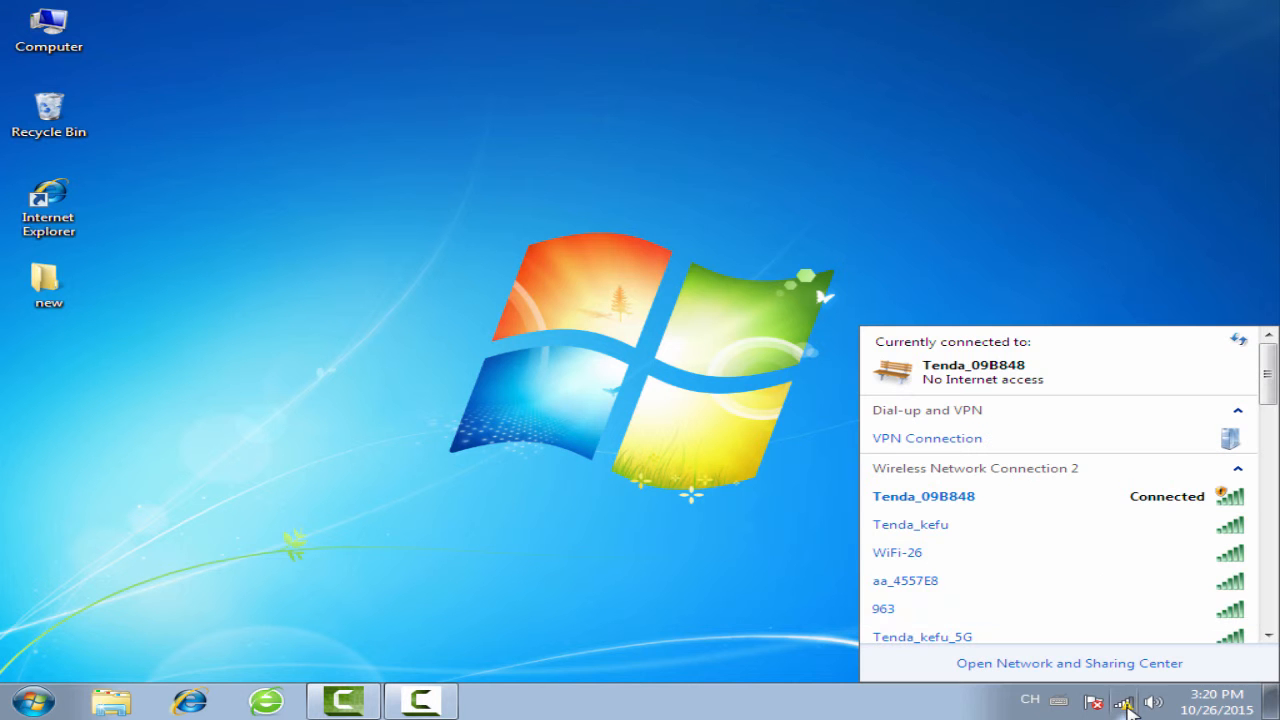
mouse_move(1144, 510)
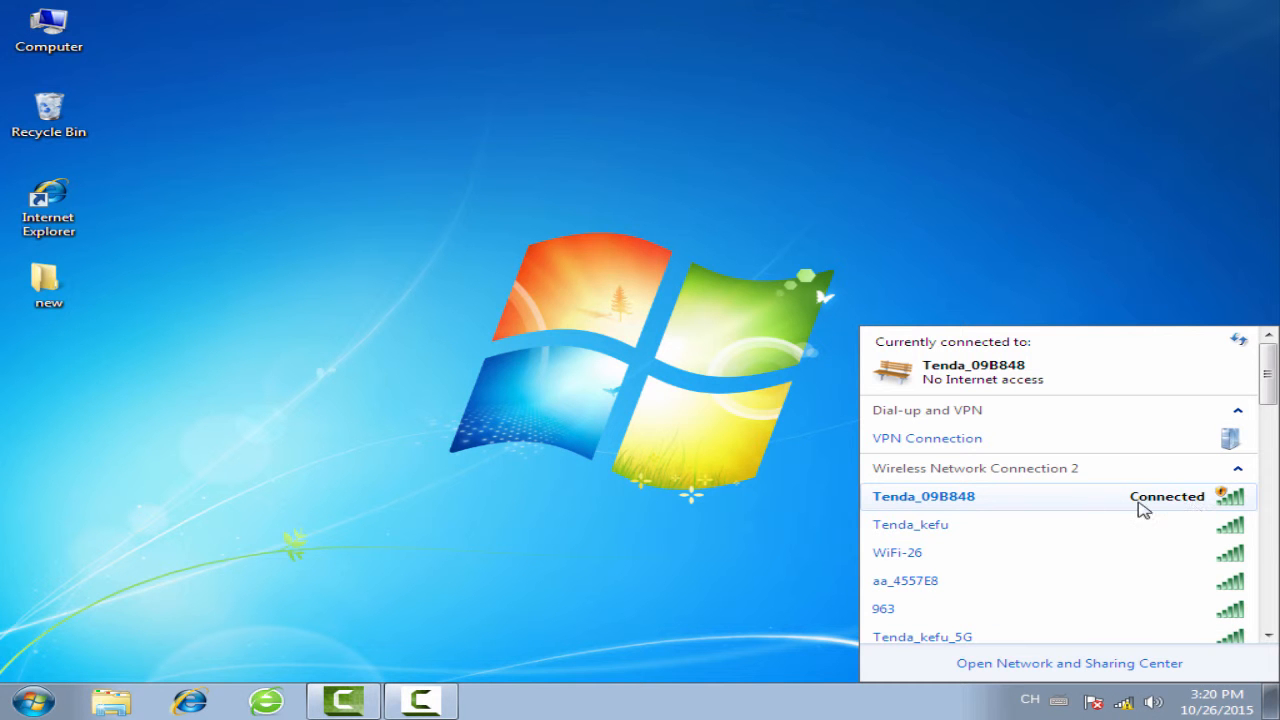
mouse_move(1132, 508)
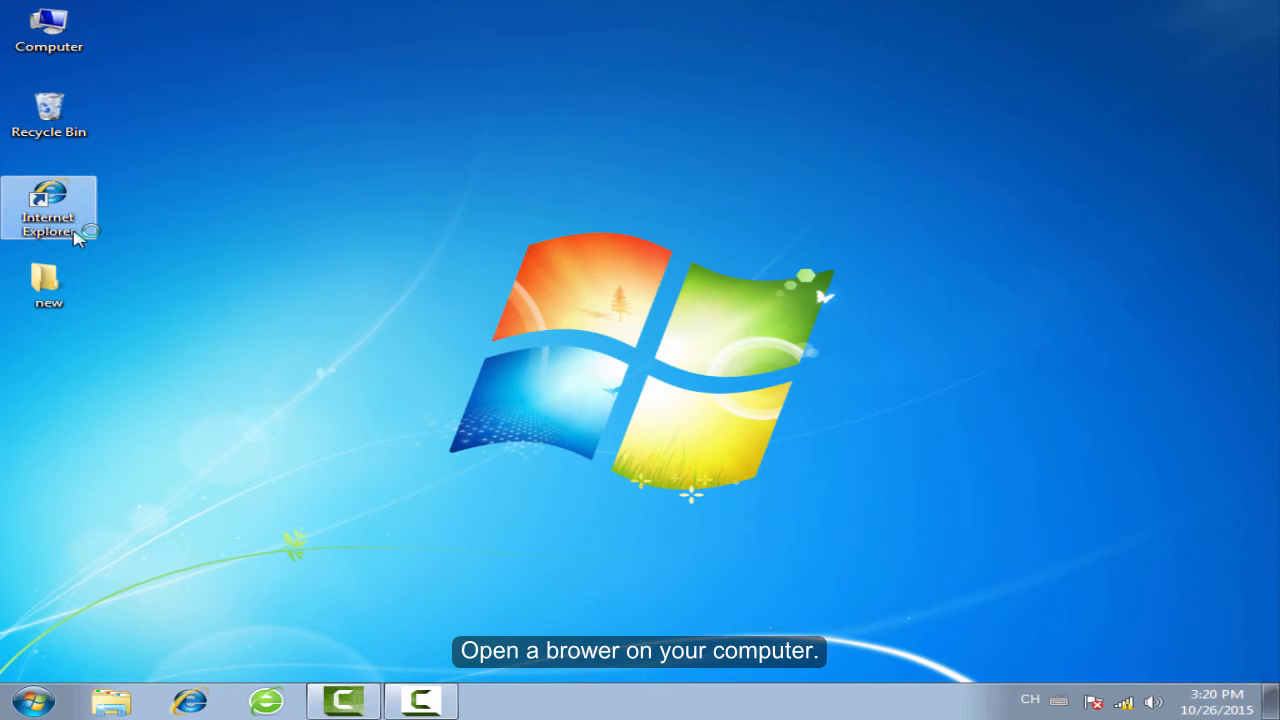
double_click(48, 206)
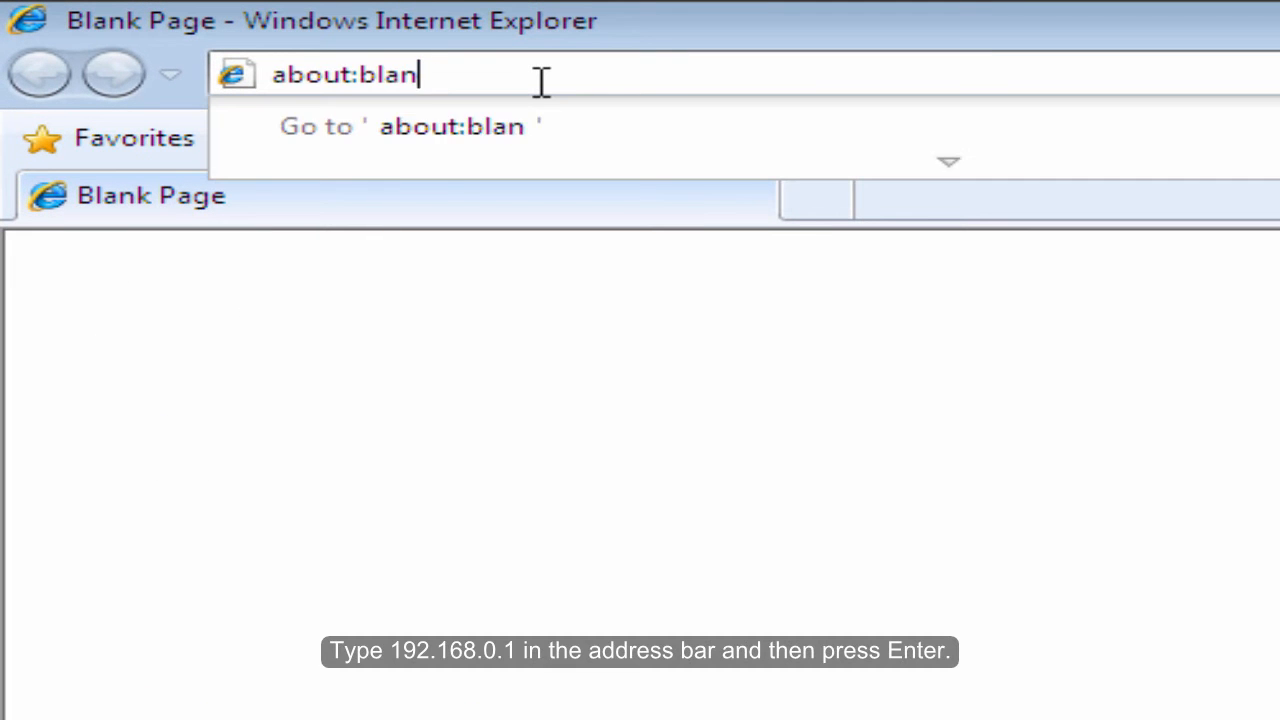
text(192.168.0.1/login.asp)
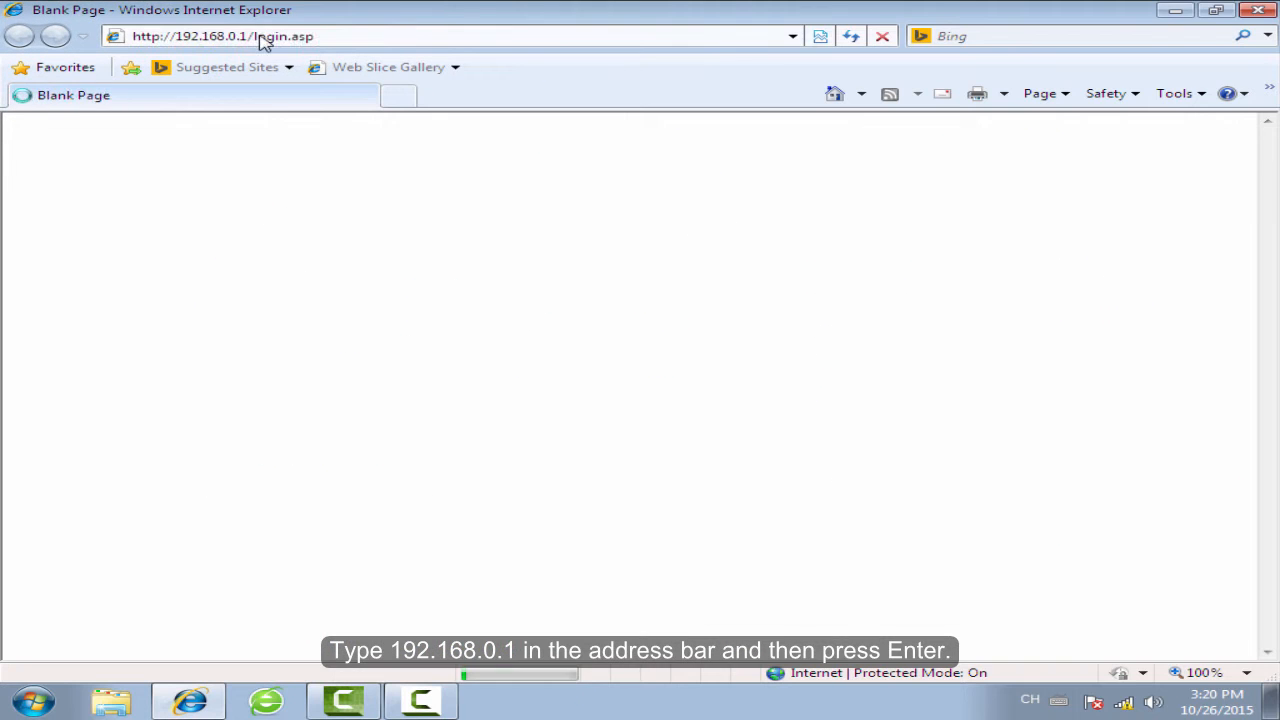
key(Return)
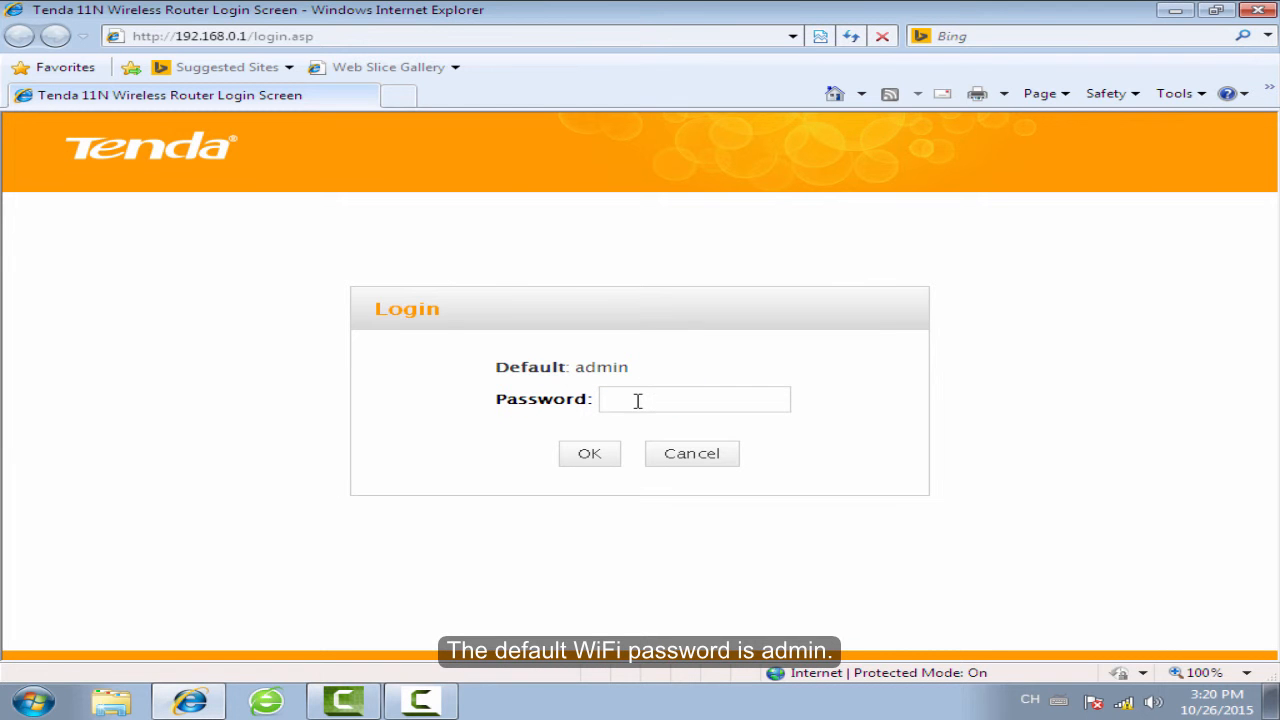
click(694, 400)
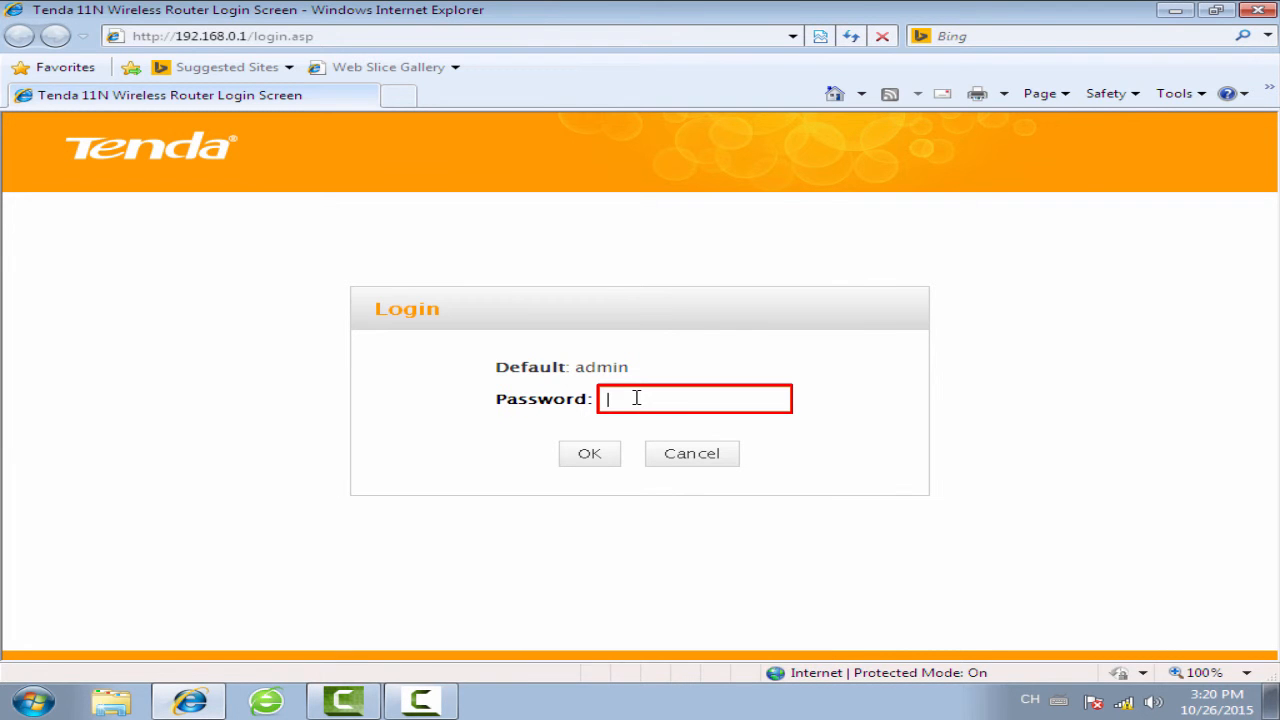
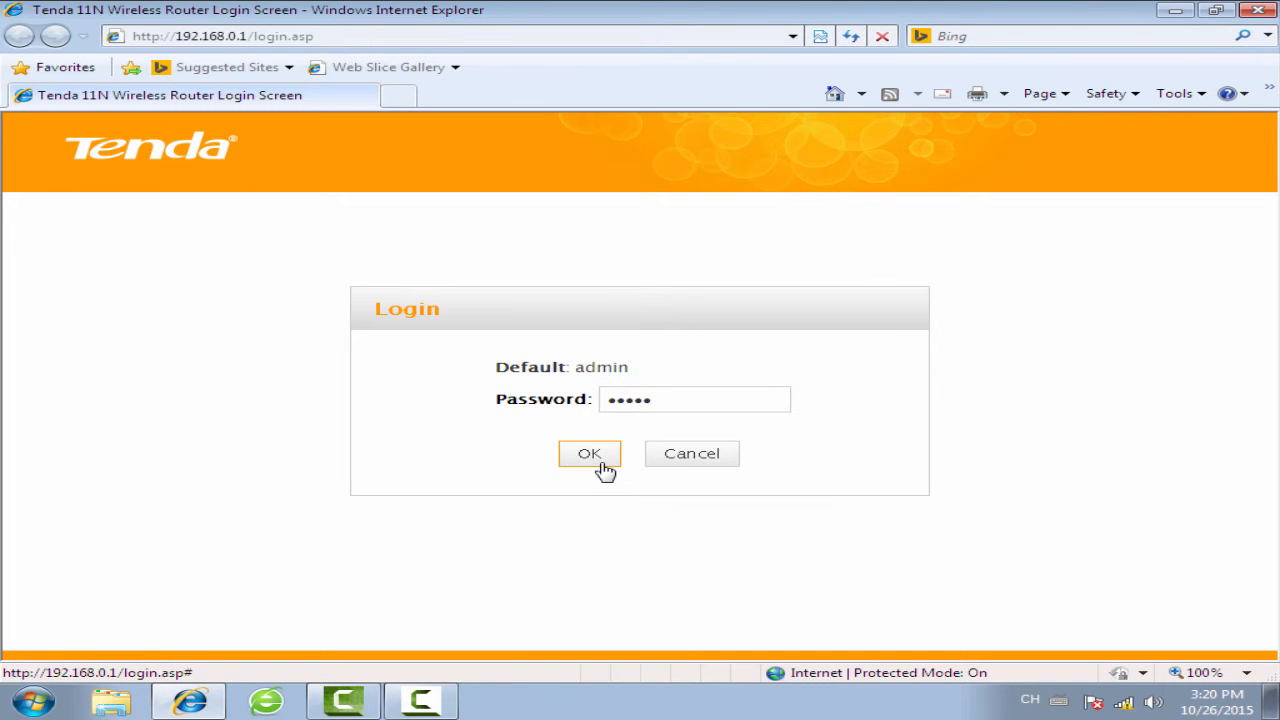
click(588, 452)
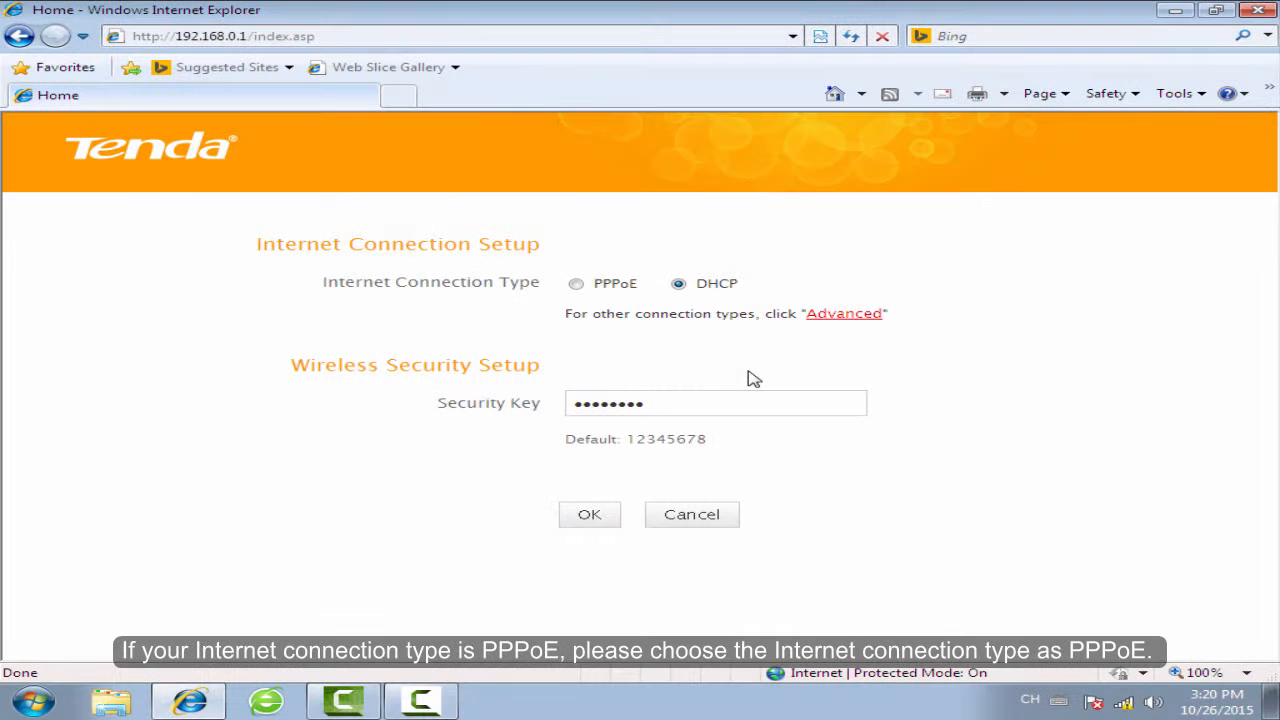
mouse_move(576, 284)
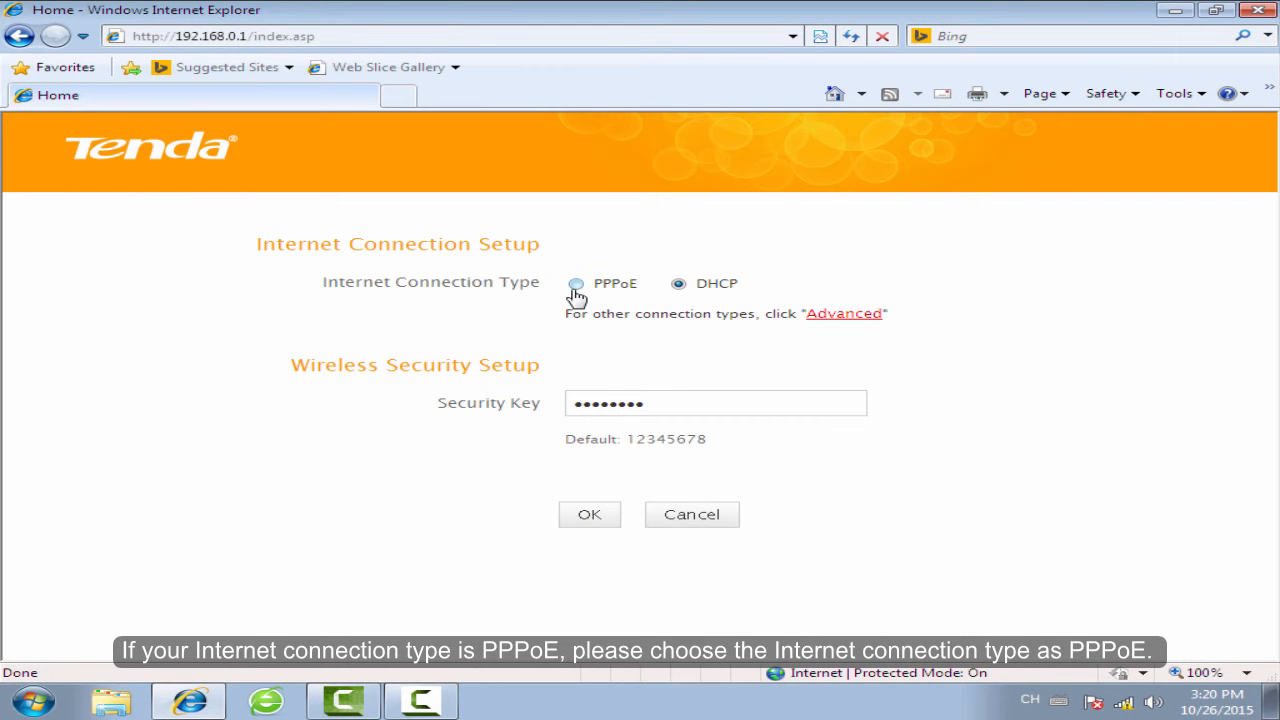
click(576, 284)
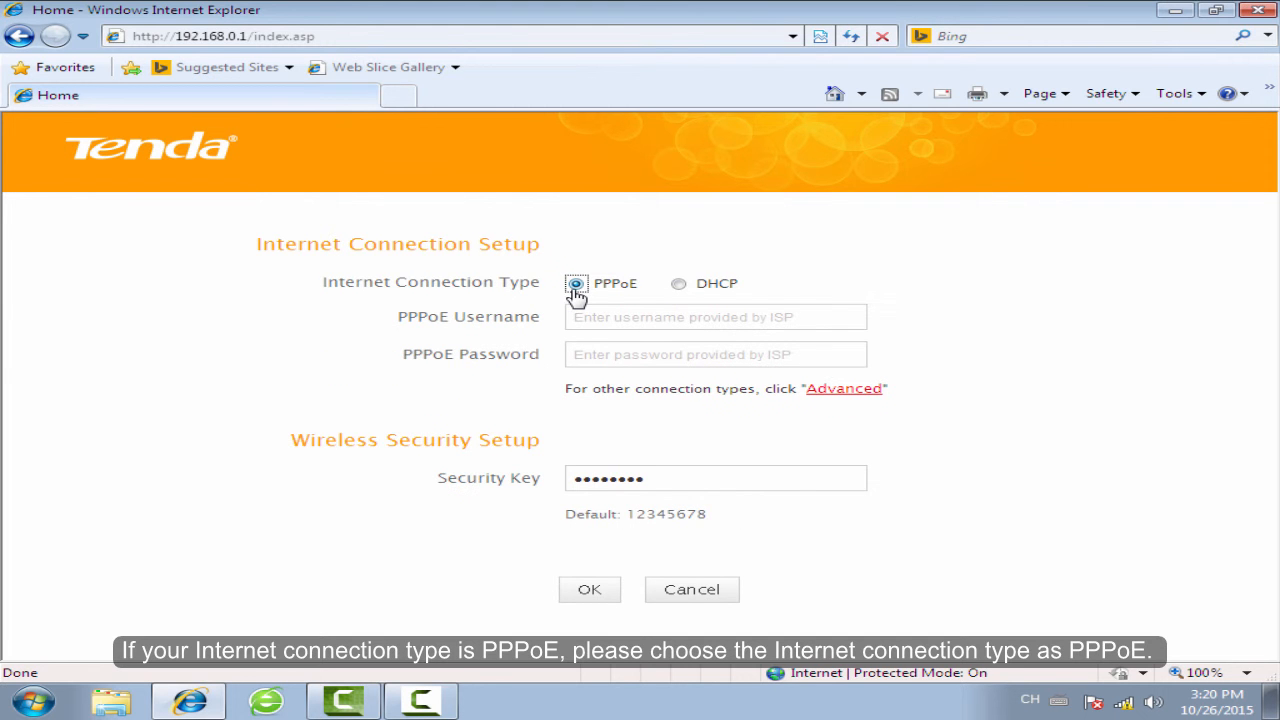
mouse_move(600, 296)
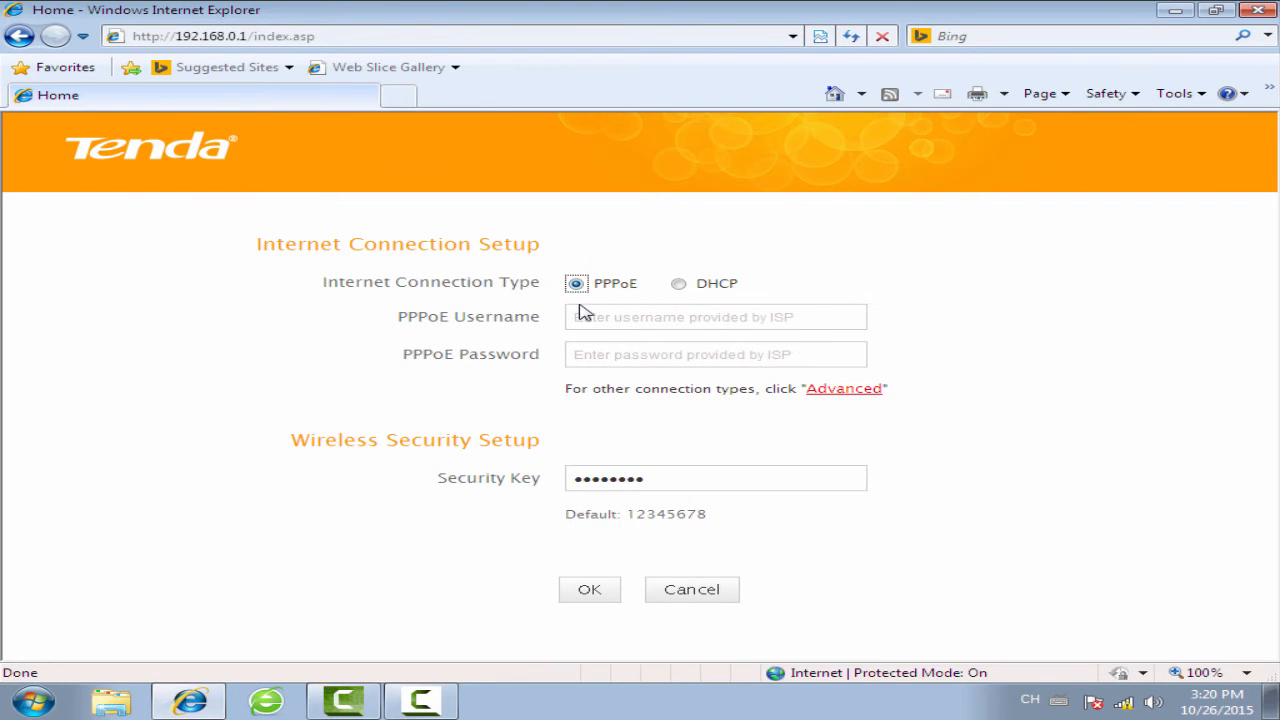
click(716, 316)
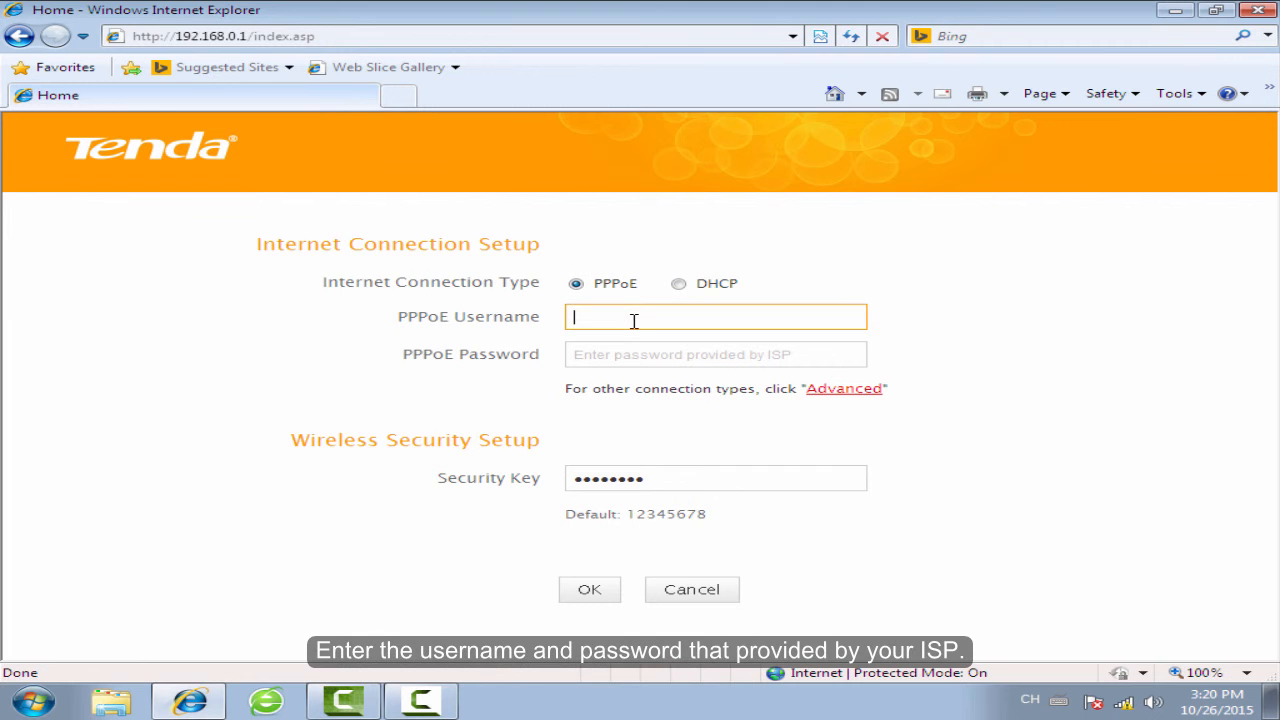
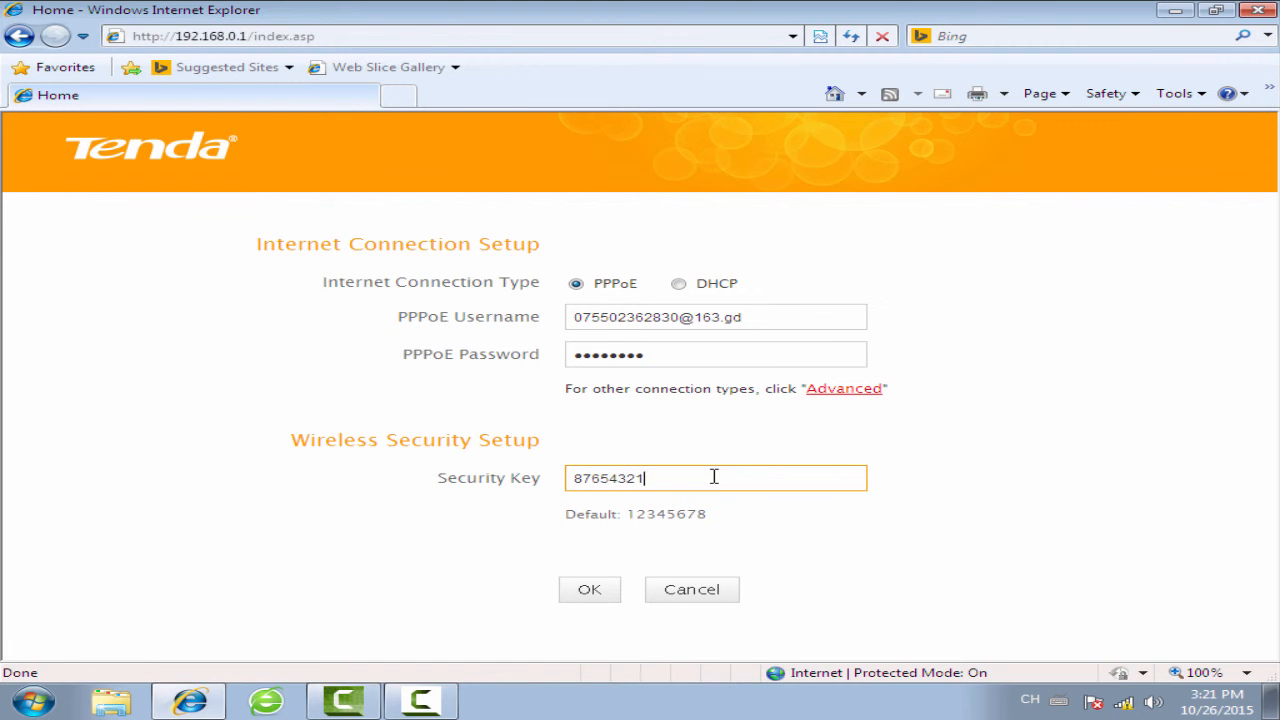
mouse_move(776, 556)
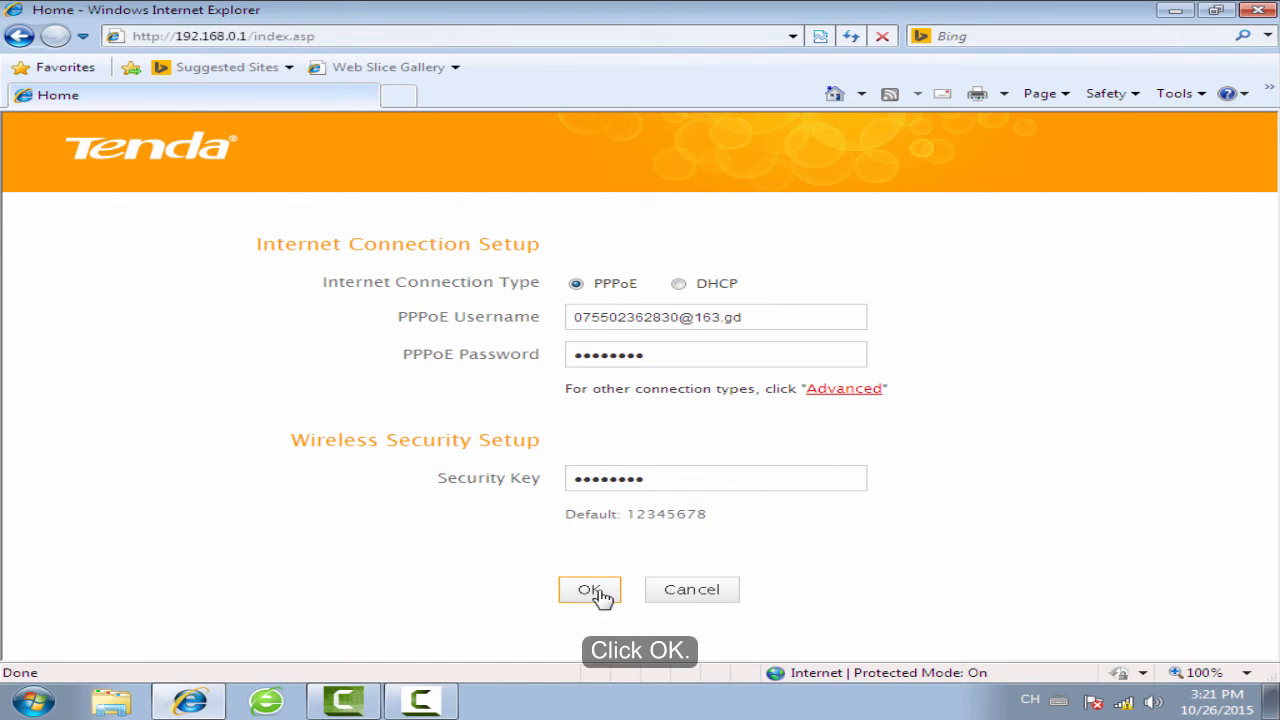
click(588, 588)
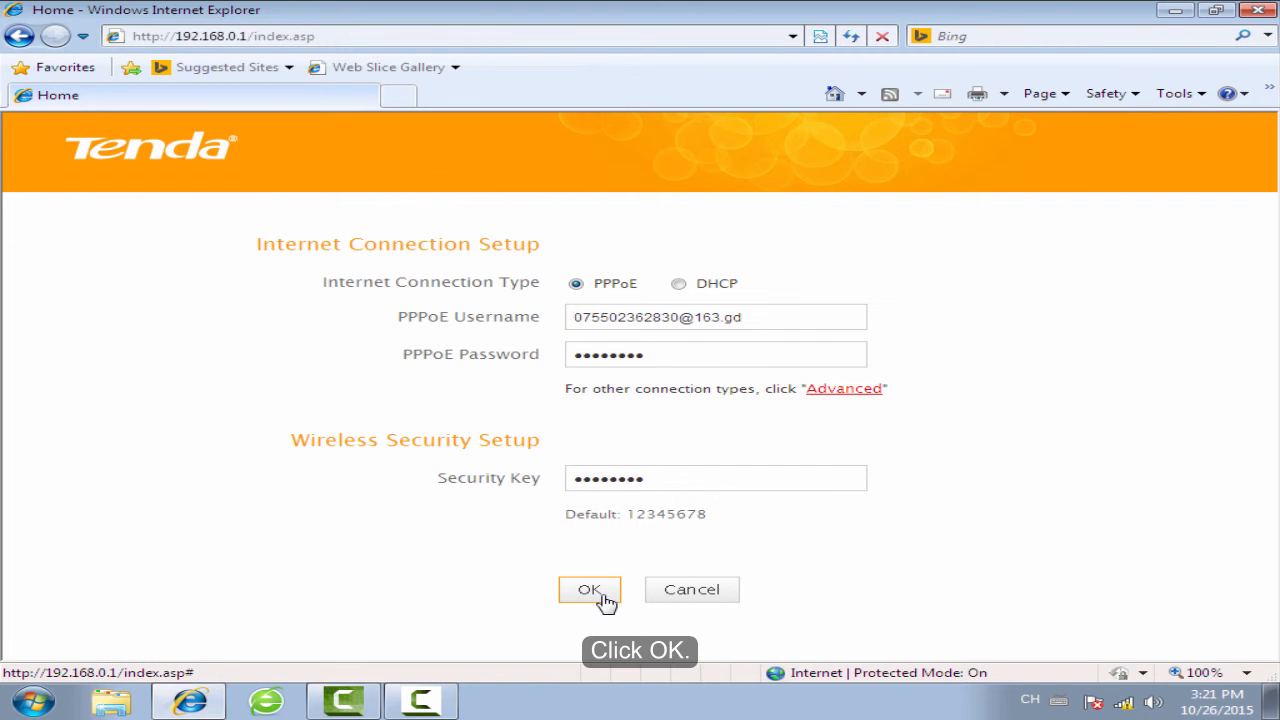
click(588, 588)
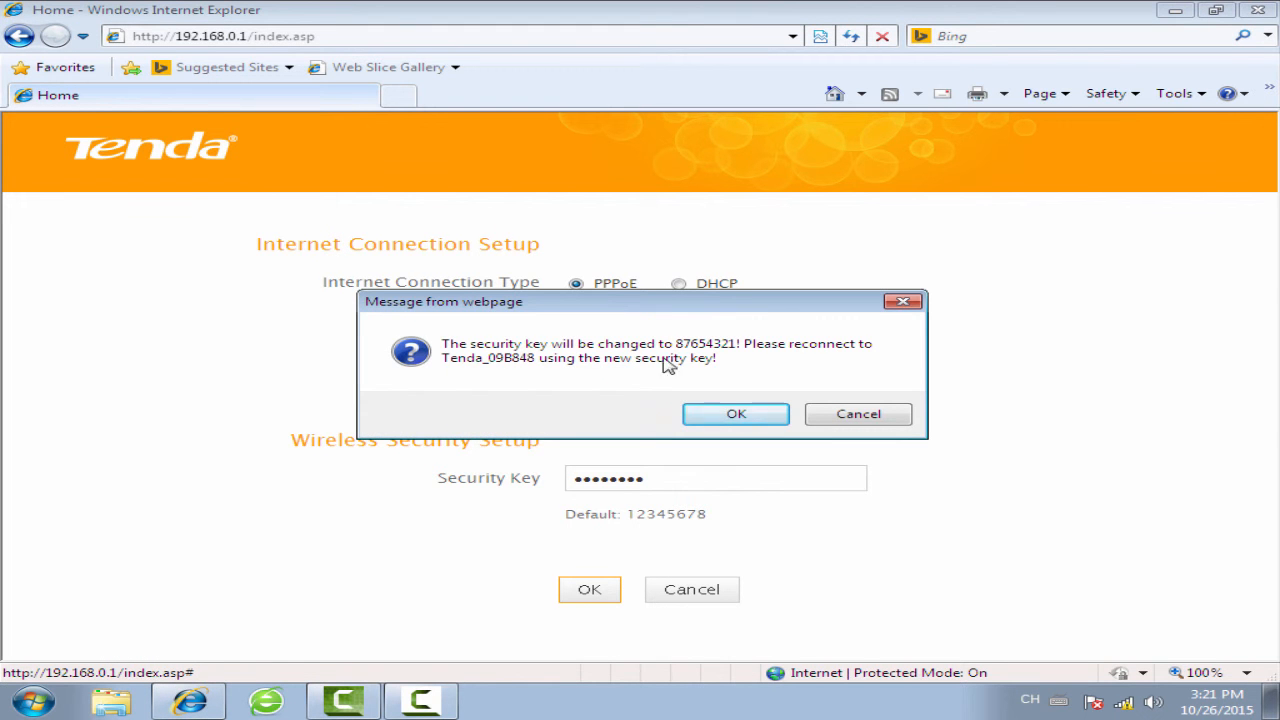
mouse_move(736, 414)
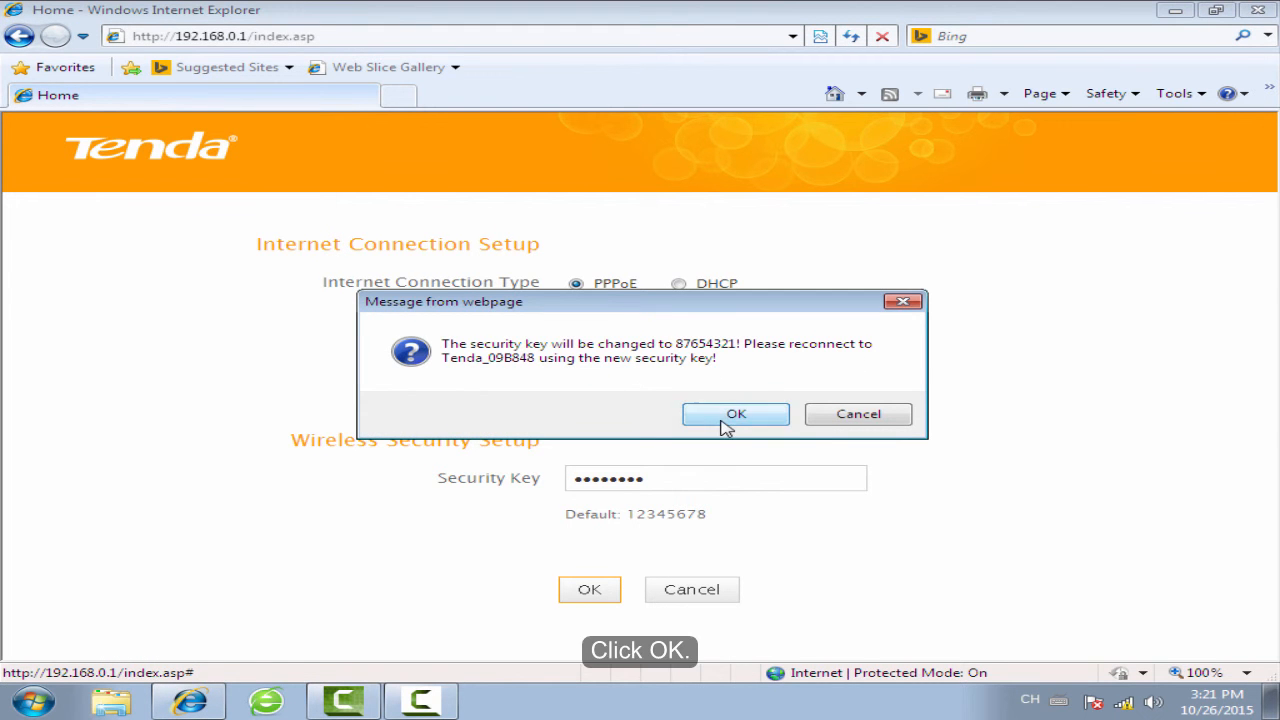
- Accept the reconnect notice and switch the connection type to DHCP
click(736, 414)
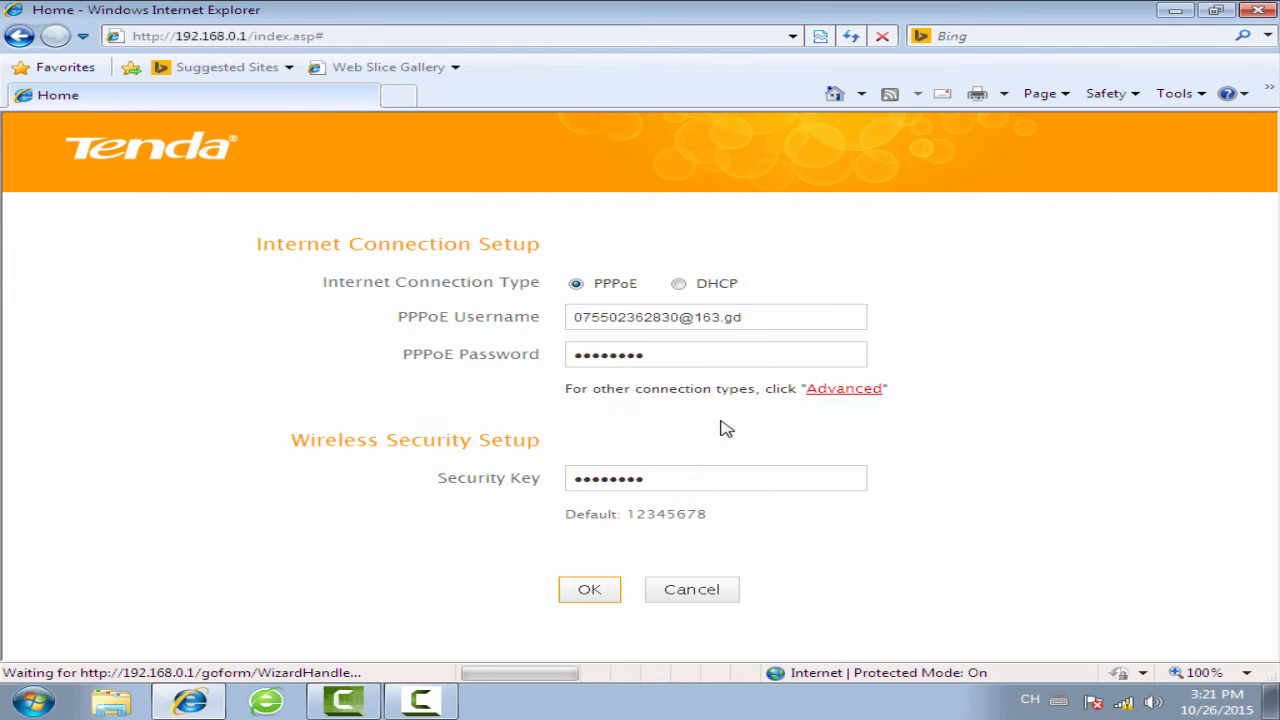
click(588, 588)
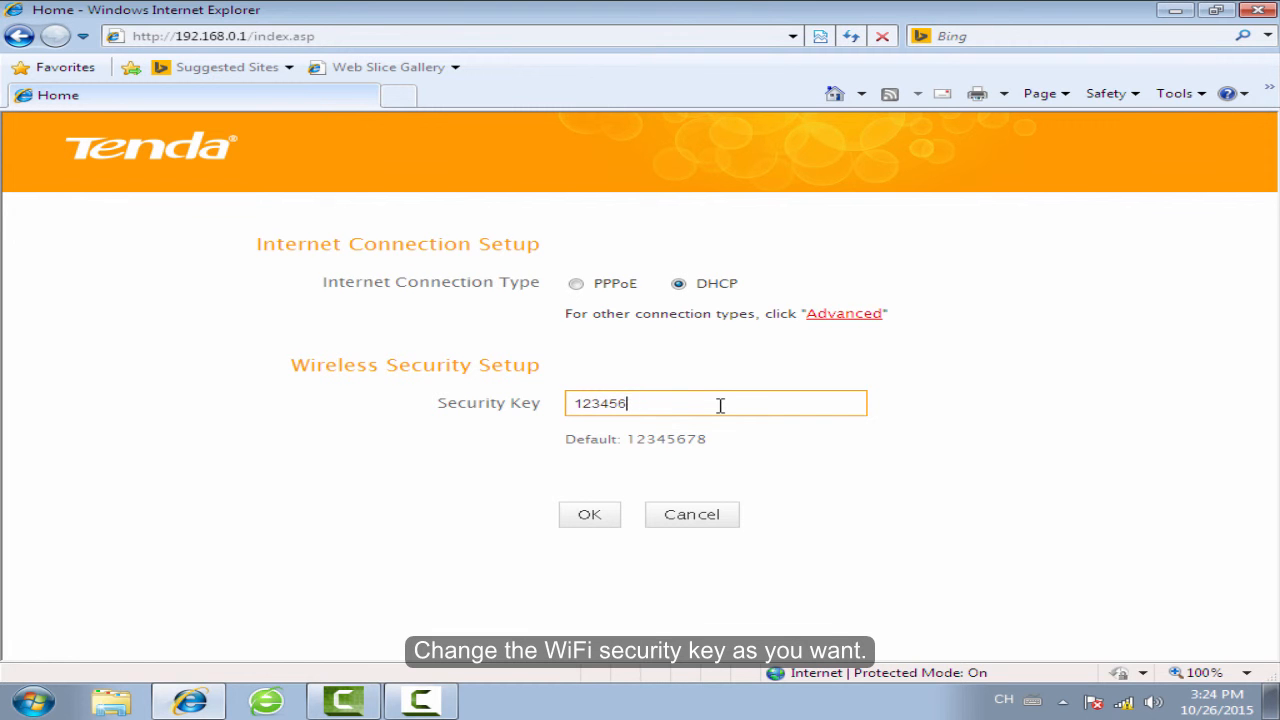
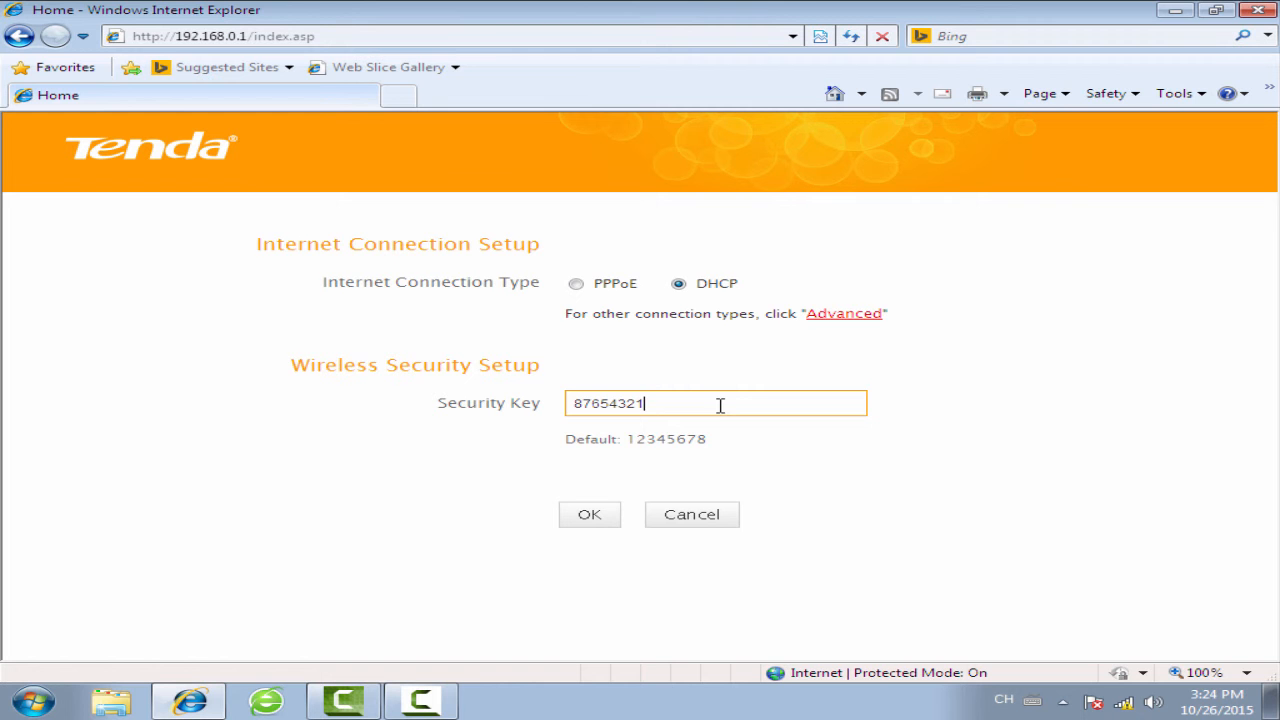
mouse_move(694, 424)
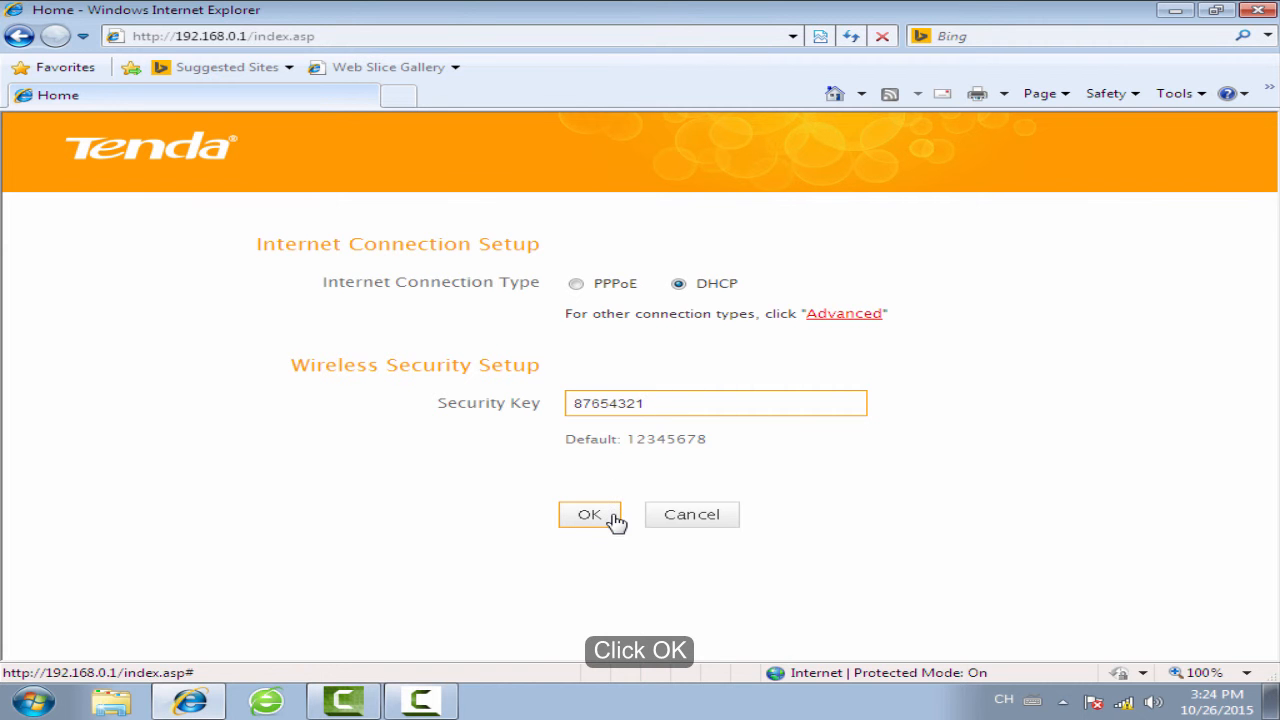
click(588, 514)
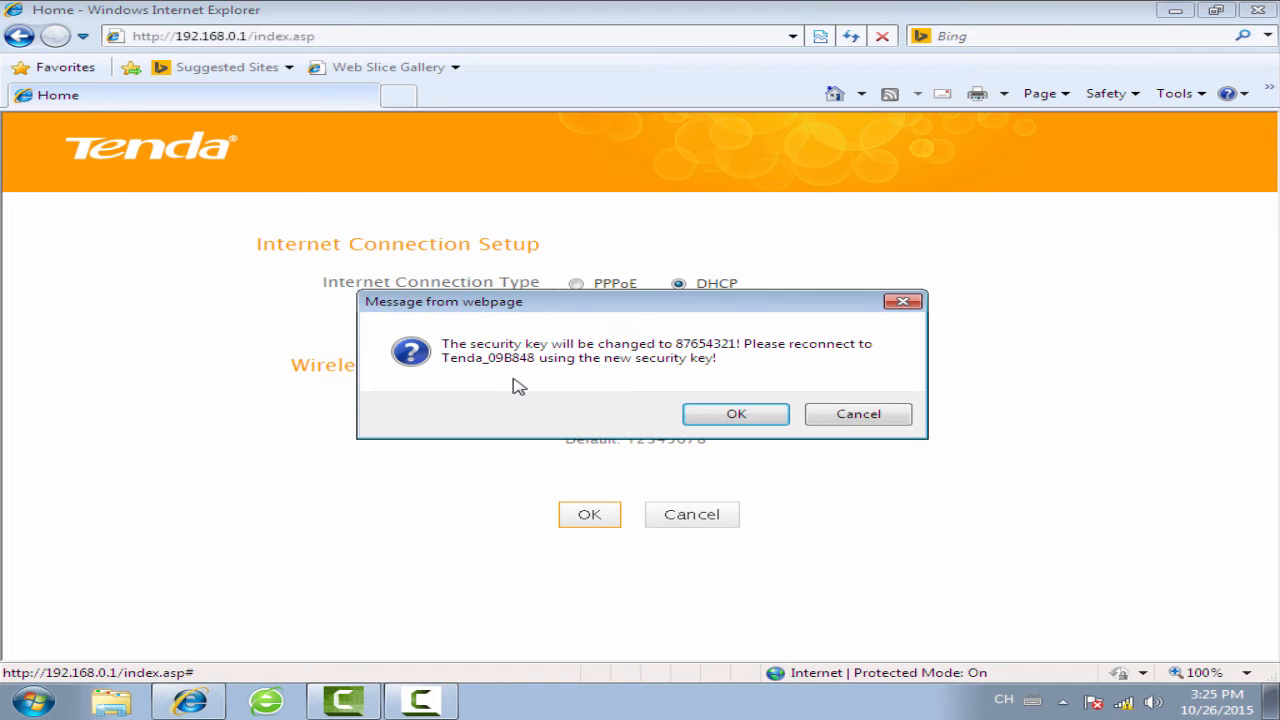
mouse_move(736, 414)
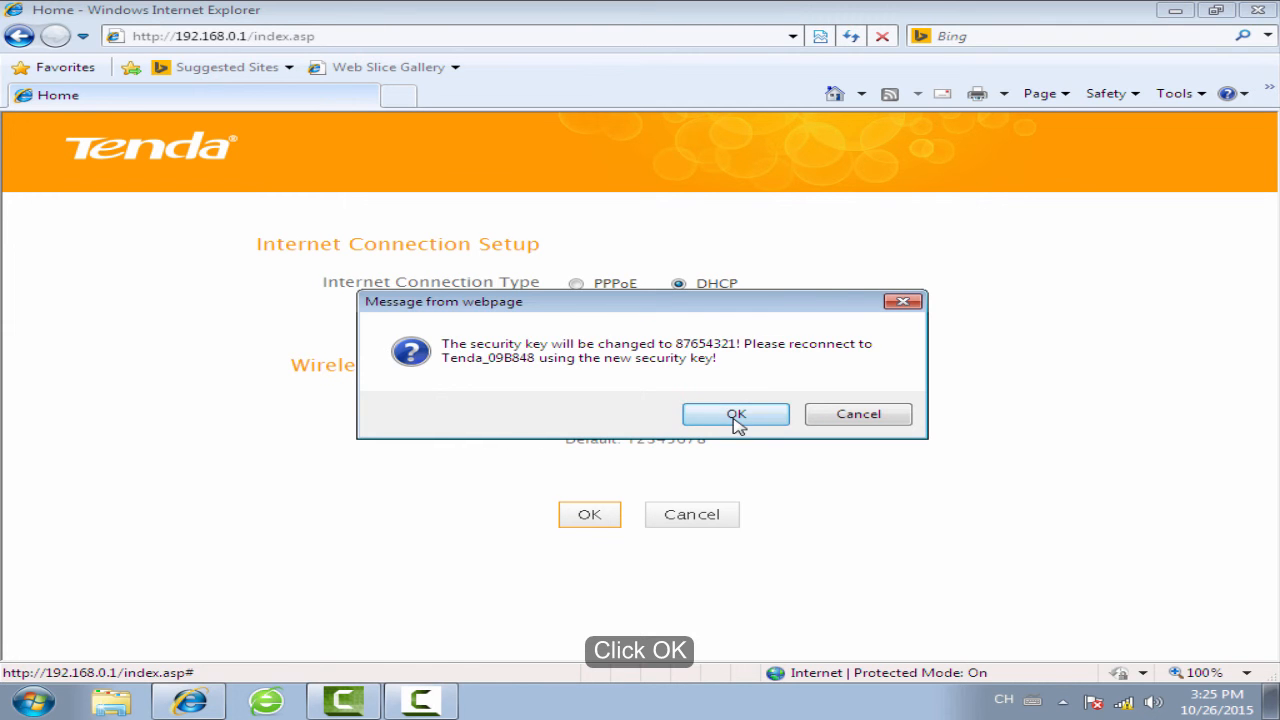
click(736, 414)
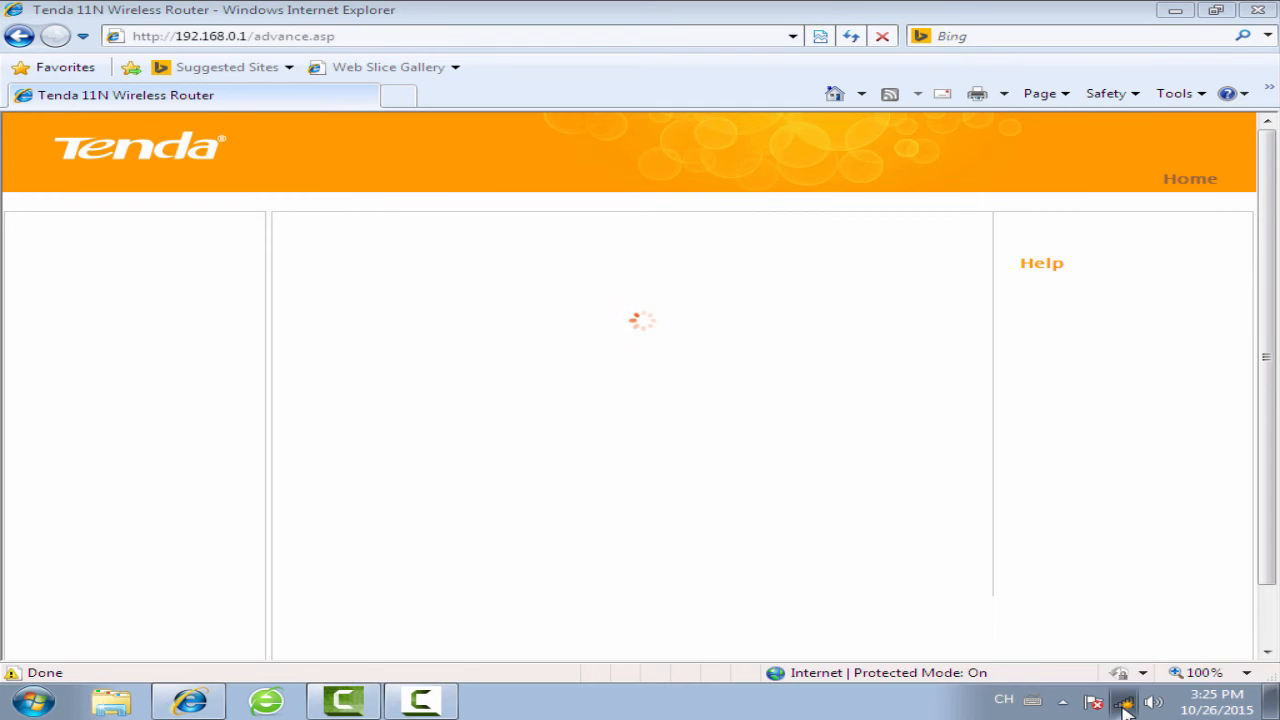
click(1124, 702)
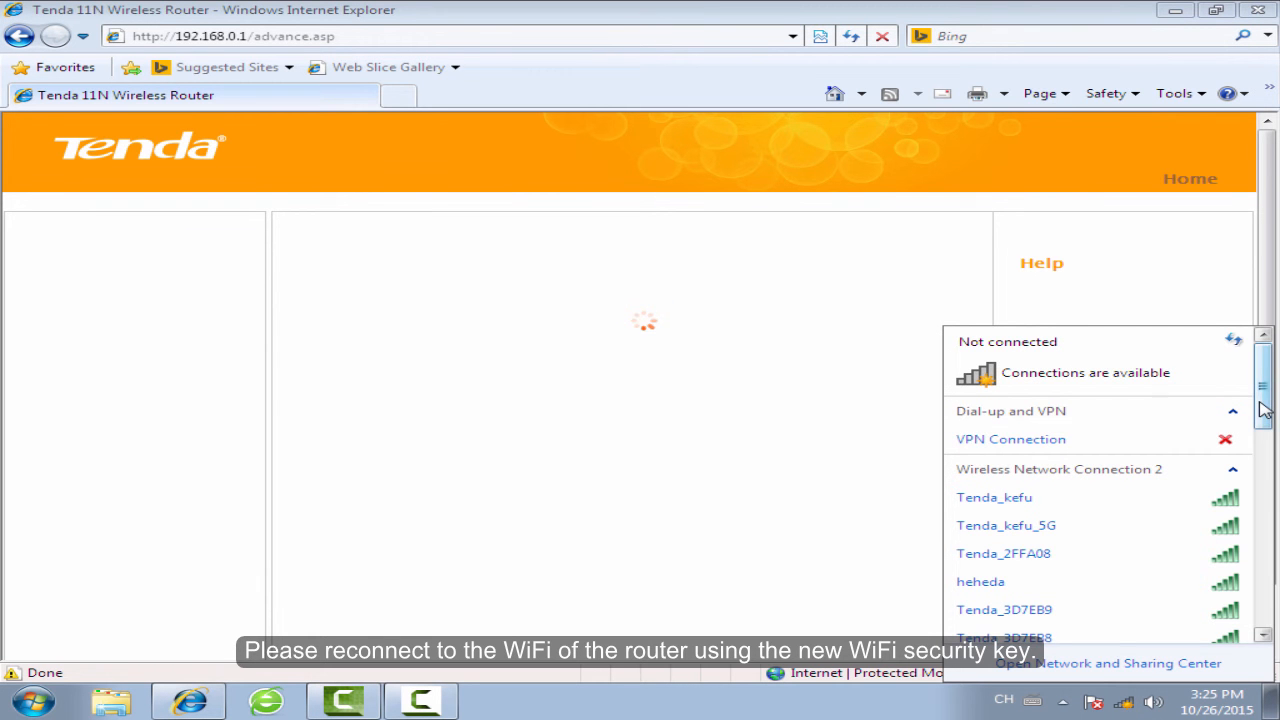
scroll(down, 3)
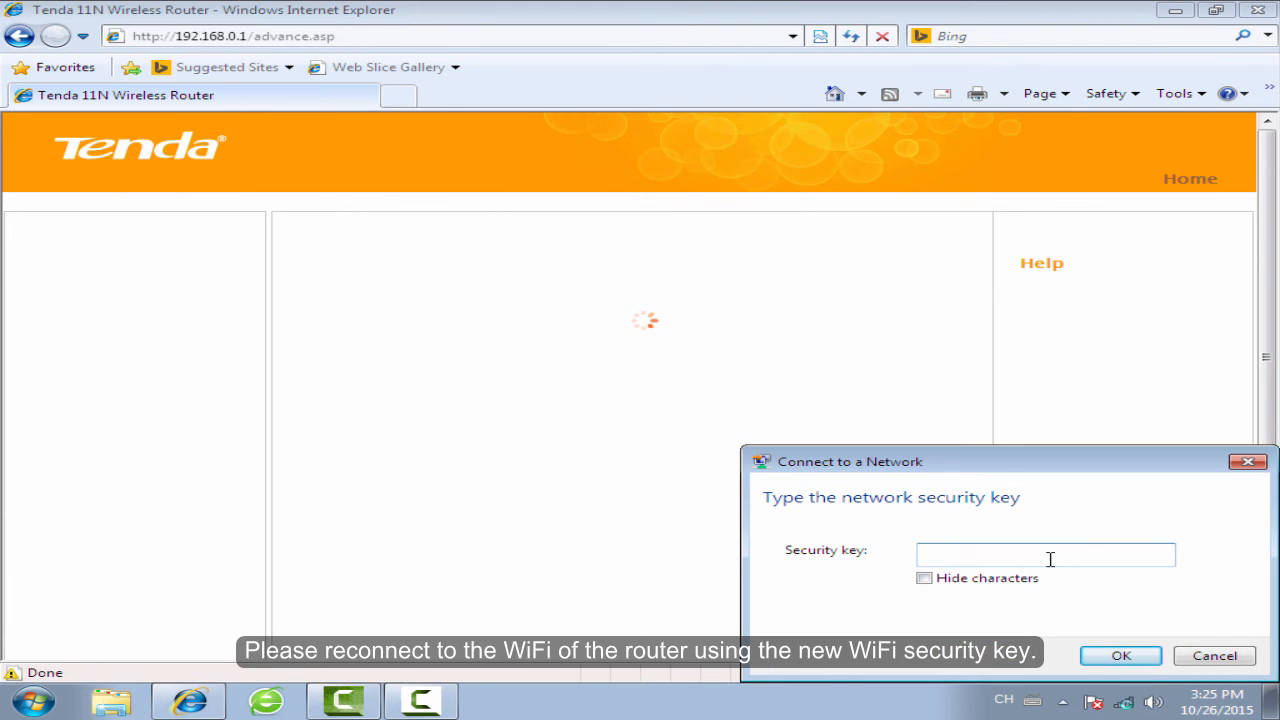
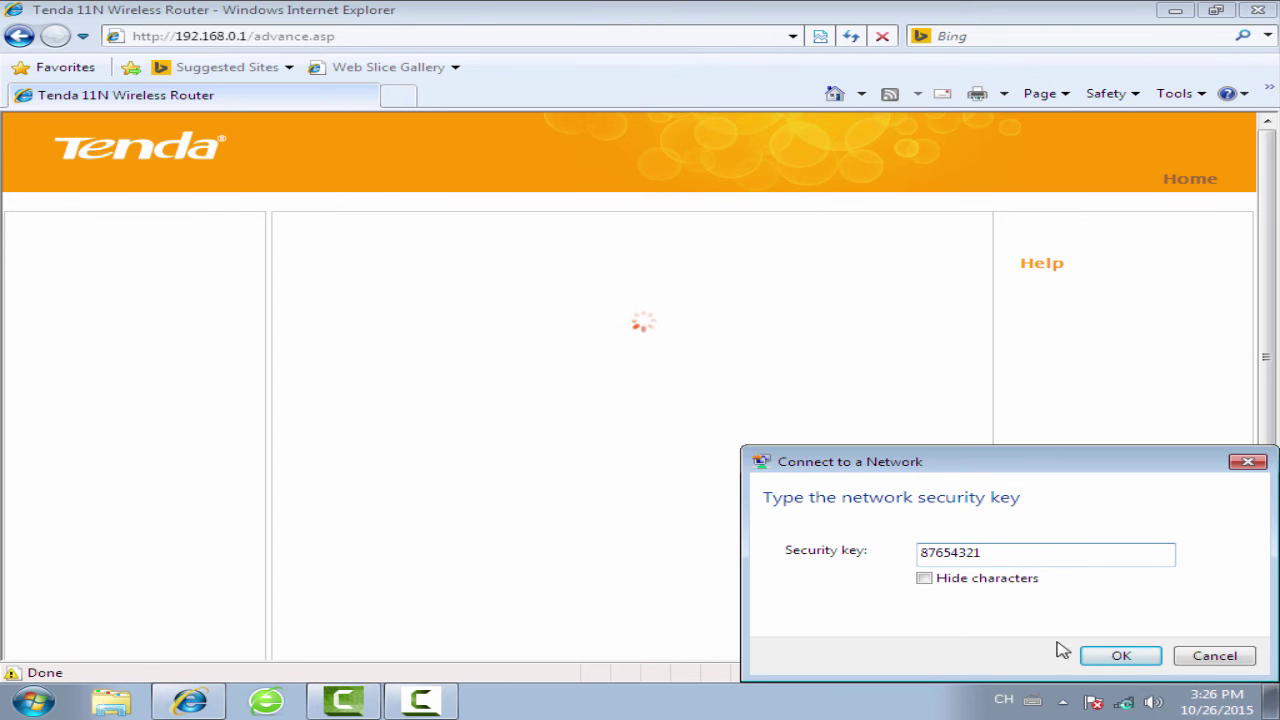
click(1120, 656)
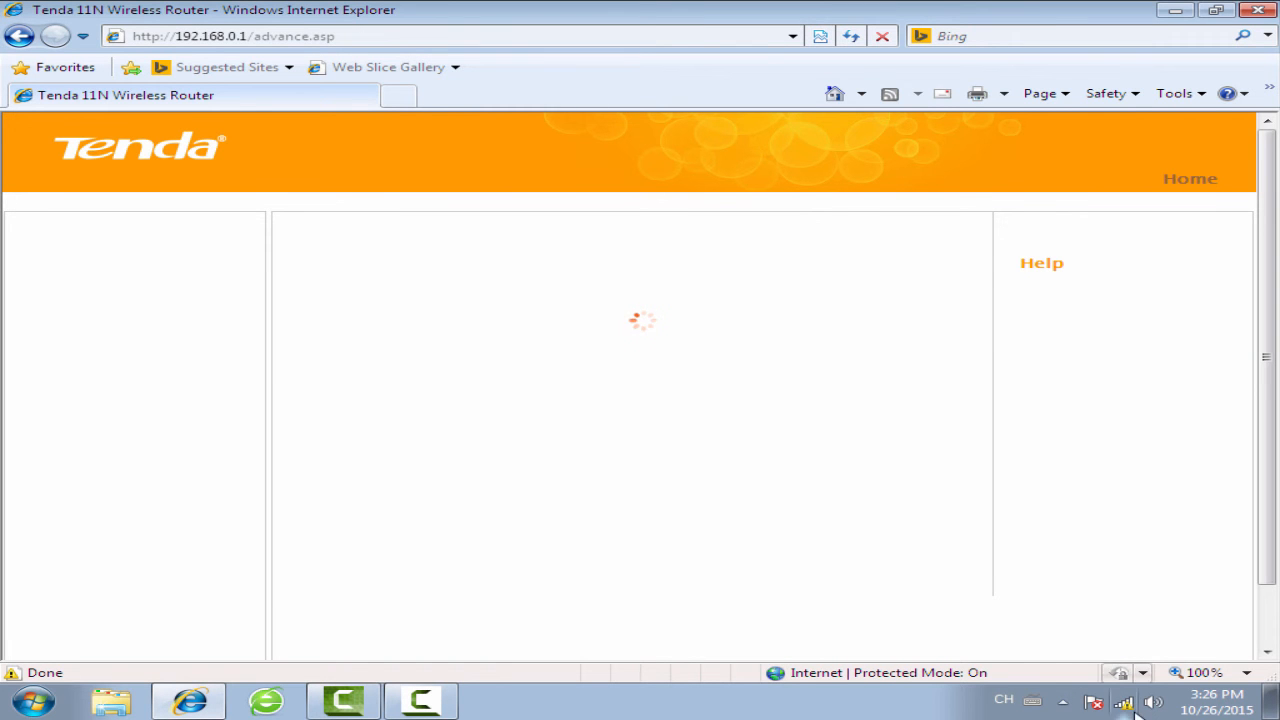
mouse_move(378, 150)
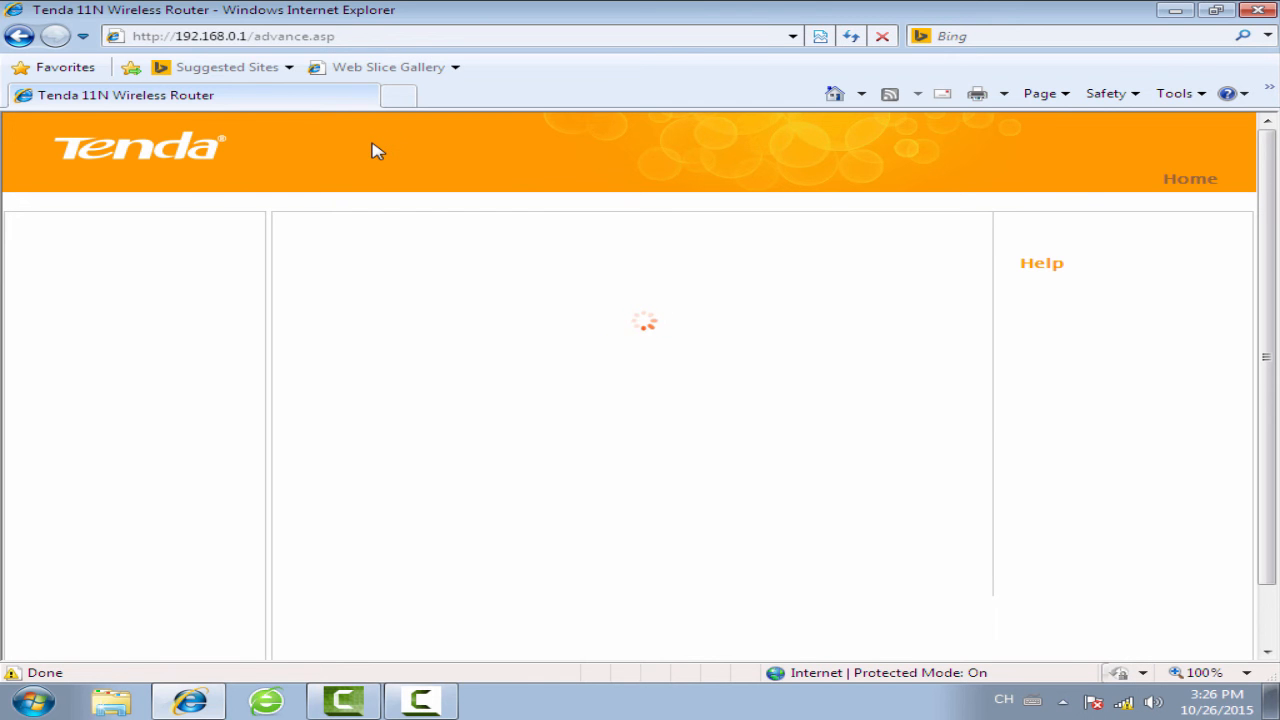
- Return to 192.168.0.1 and view the Advanced status page showing WAN Connected over DHCP
click(450, 36)
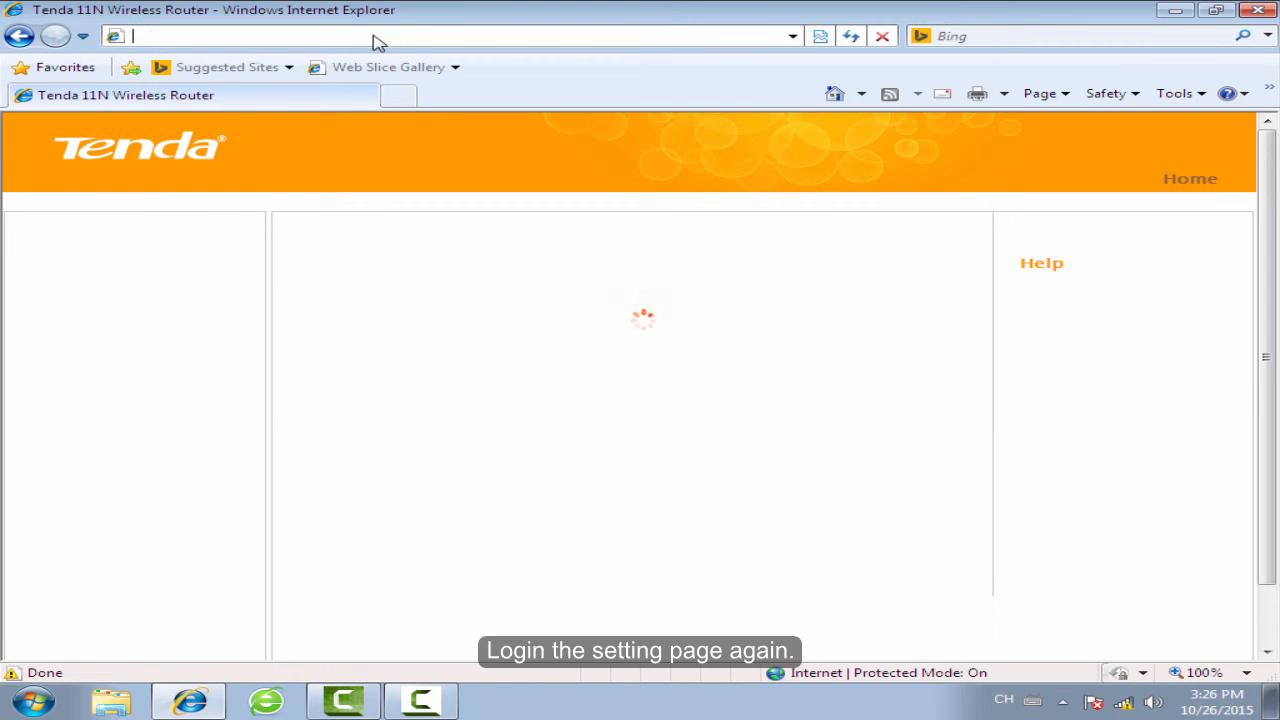
text(192.168.0.1/index.asp)
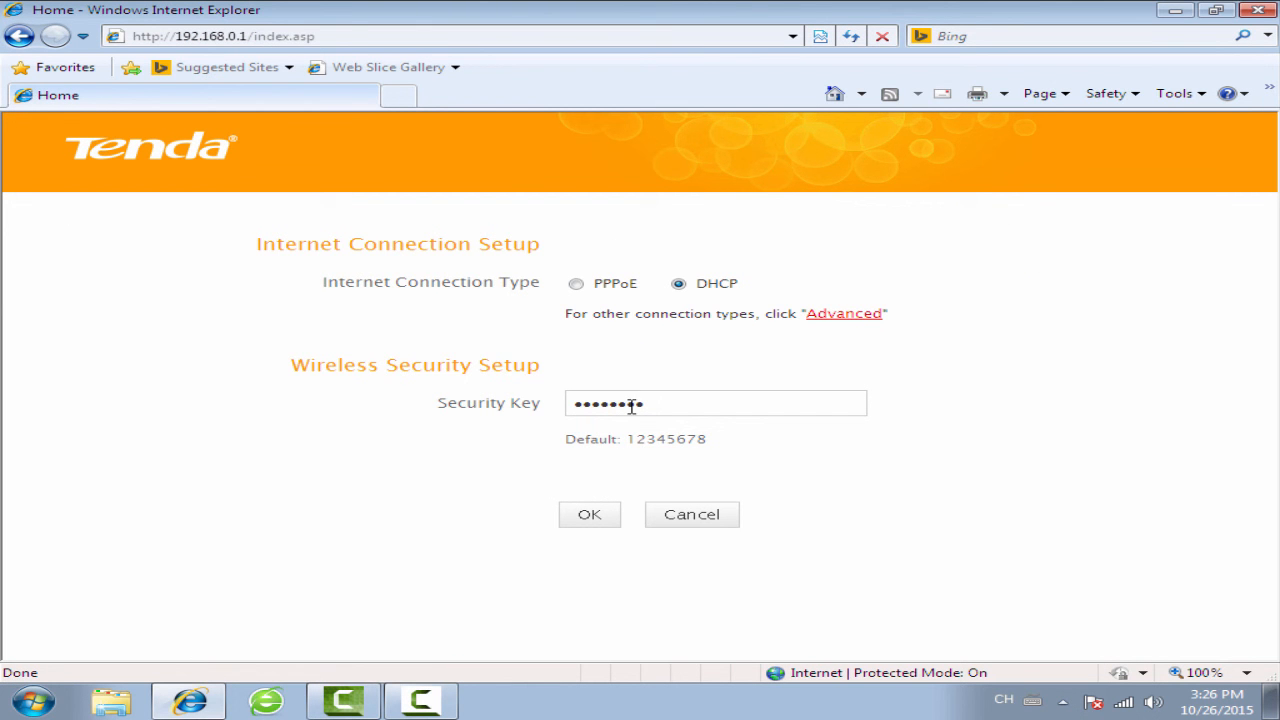
click(844, 312)
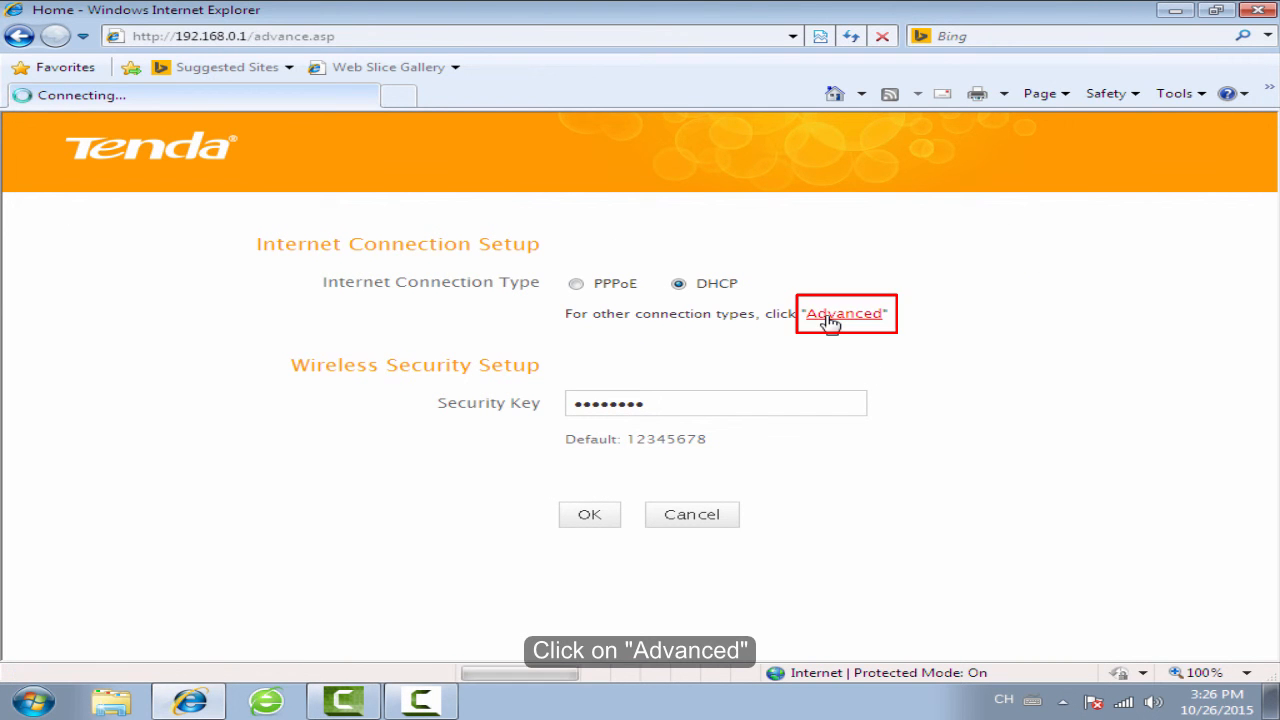
click(844, 312)
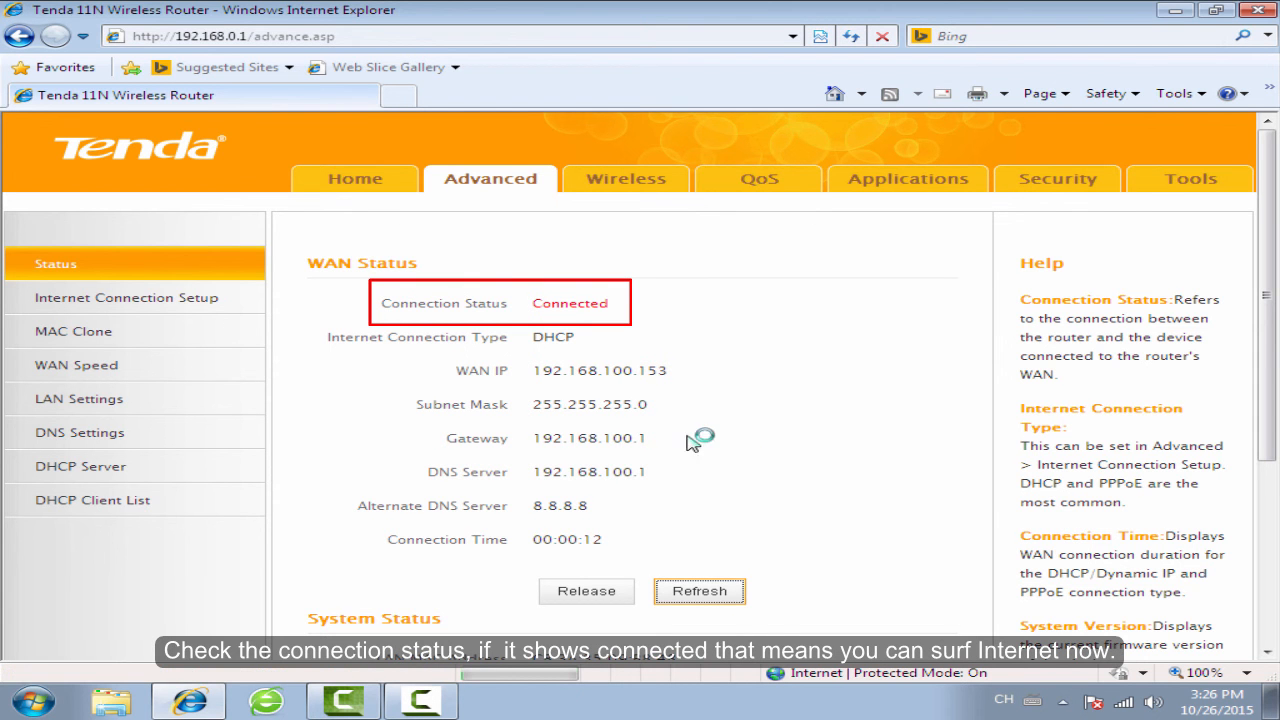
click(700, 590)
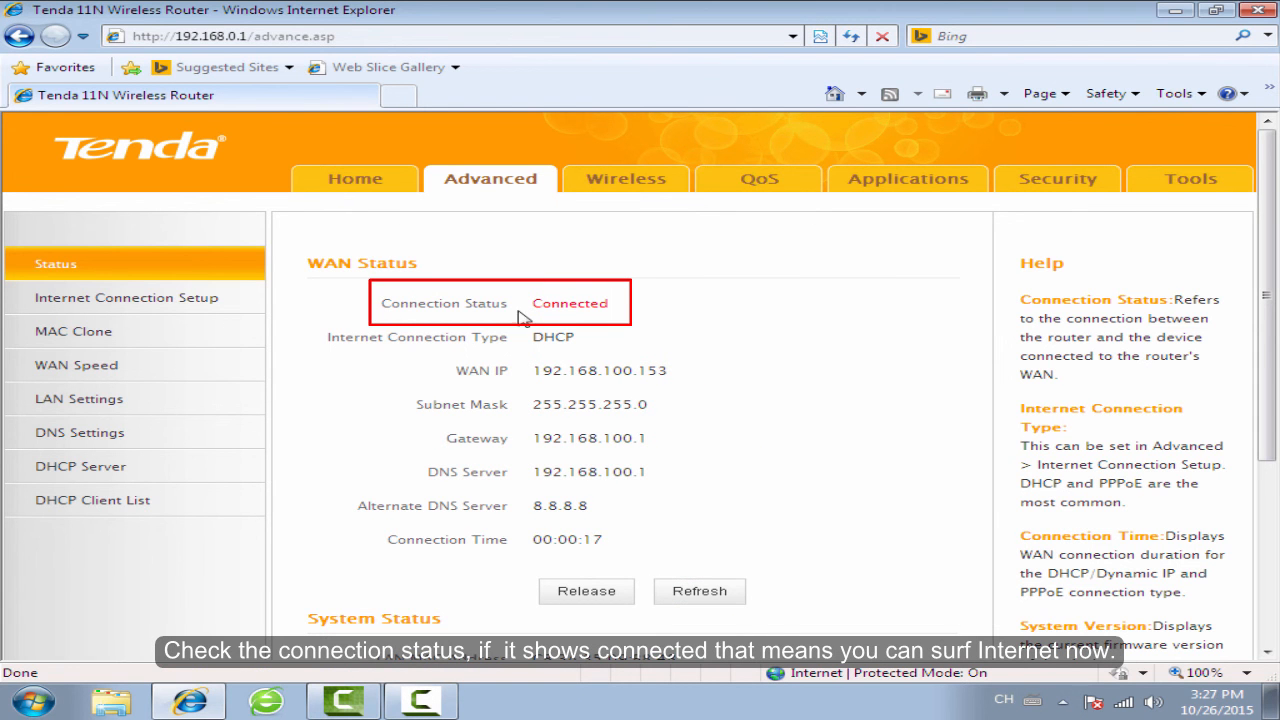
mouse_move(624, 190)
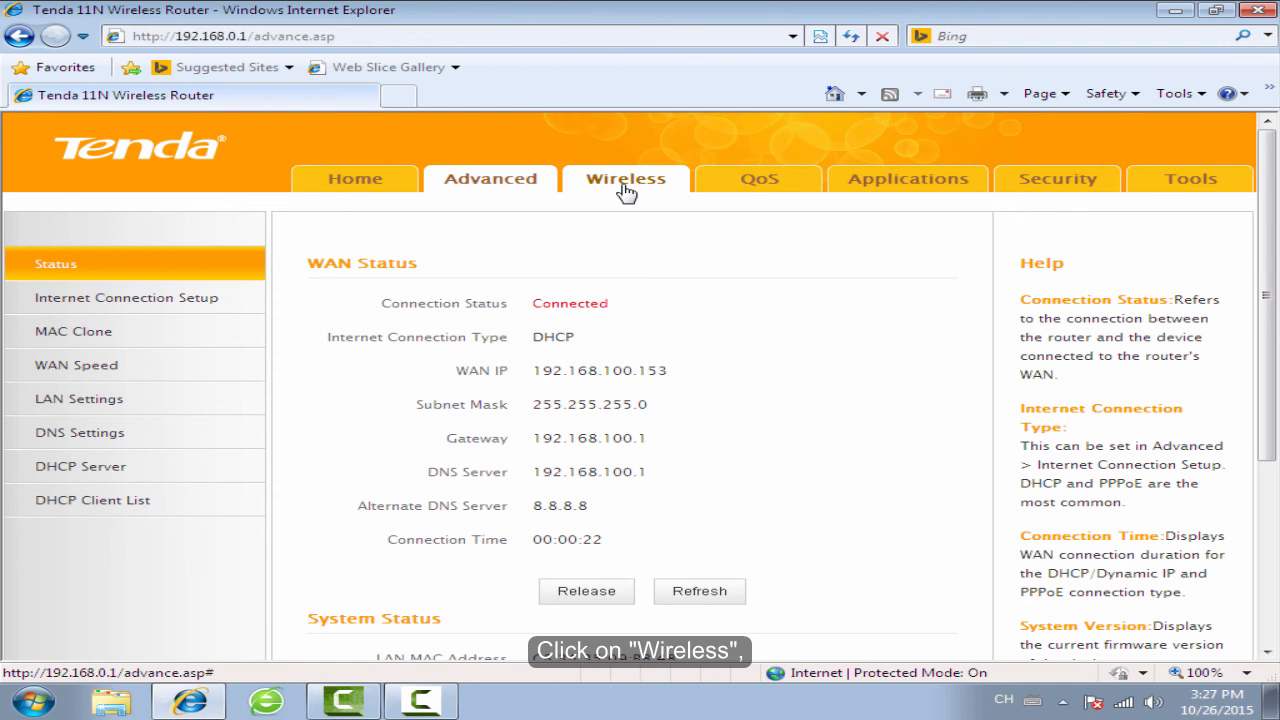
- Go to Wireless Basic Settings and erase the Primary SSID down to Tenda_
click(624, 178)
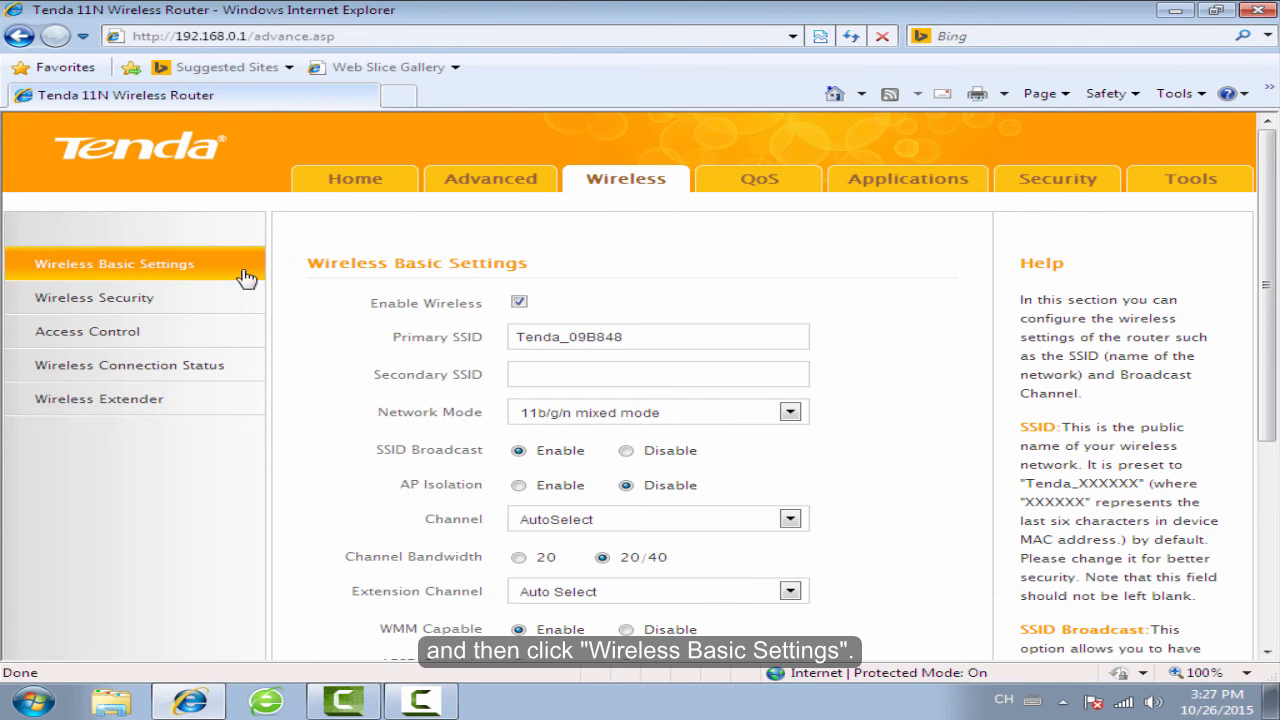
mouse_move(228, 276)
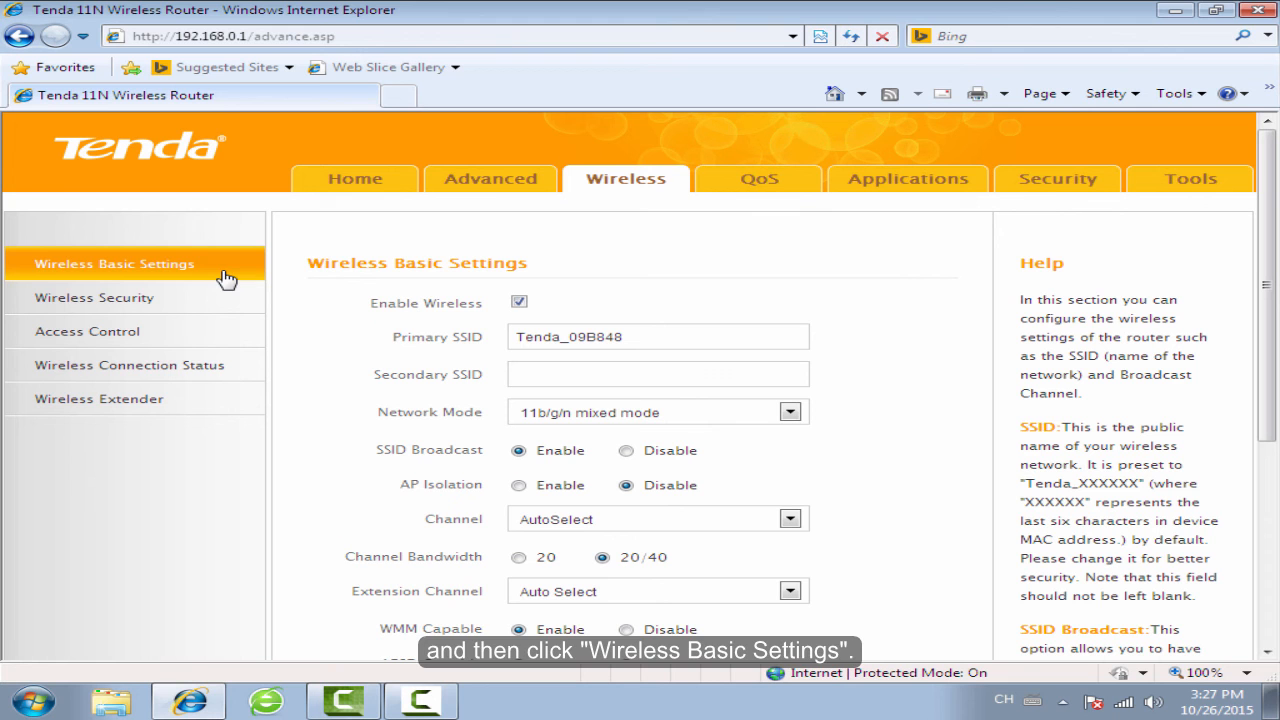
click(658, 336)
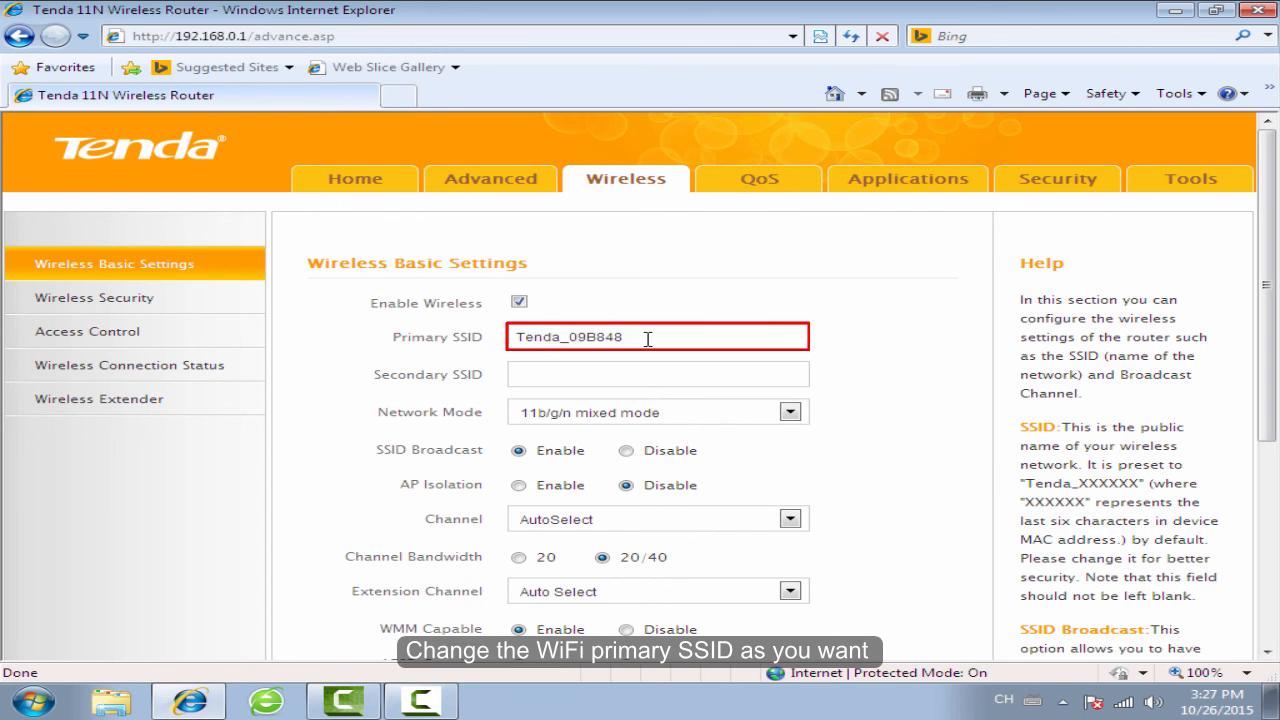
key(Backspace)
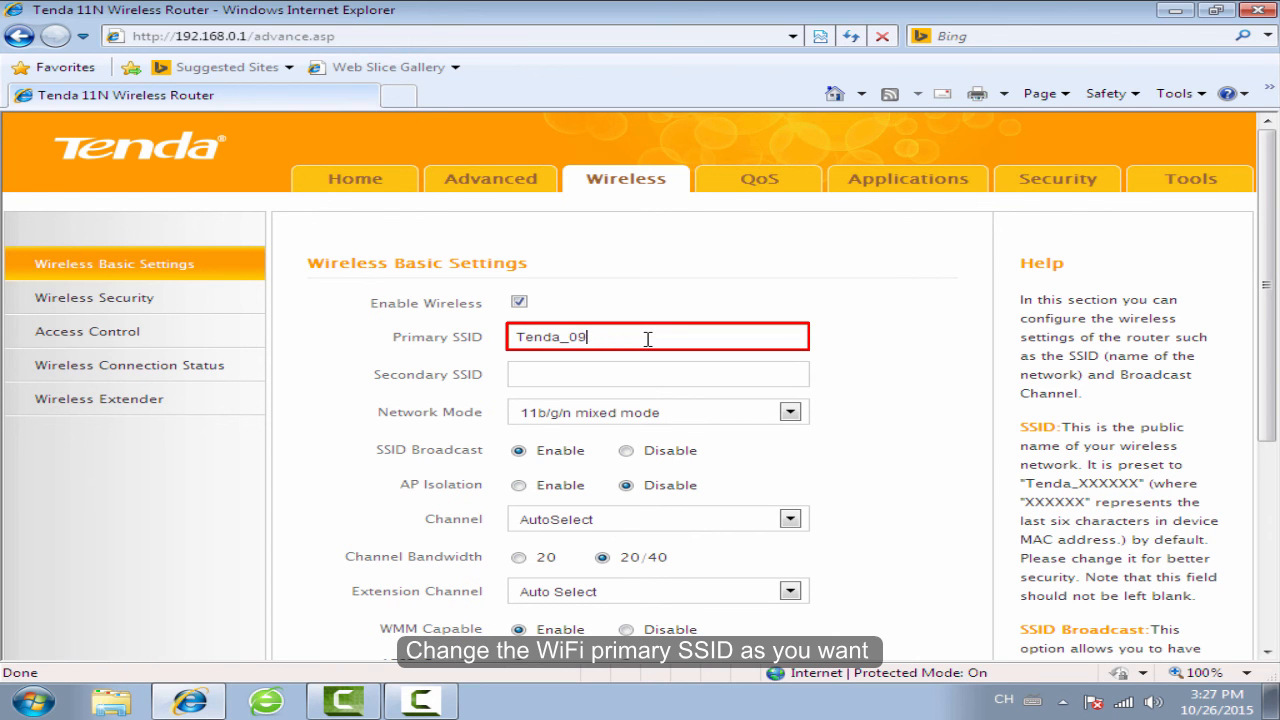
key(Backspace)
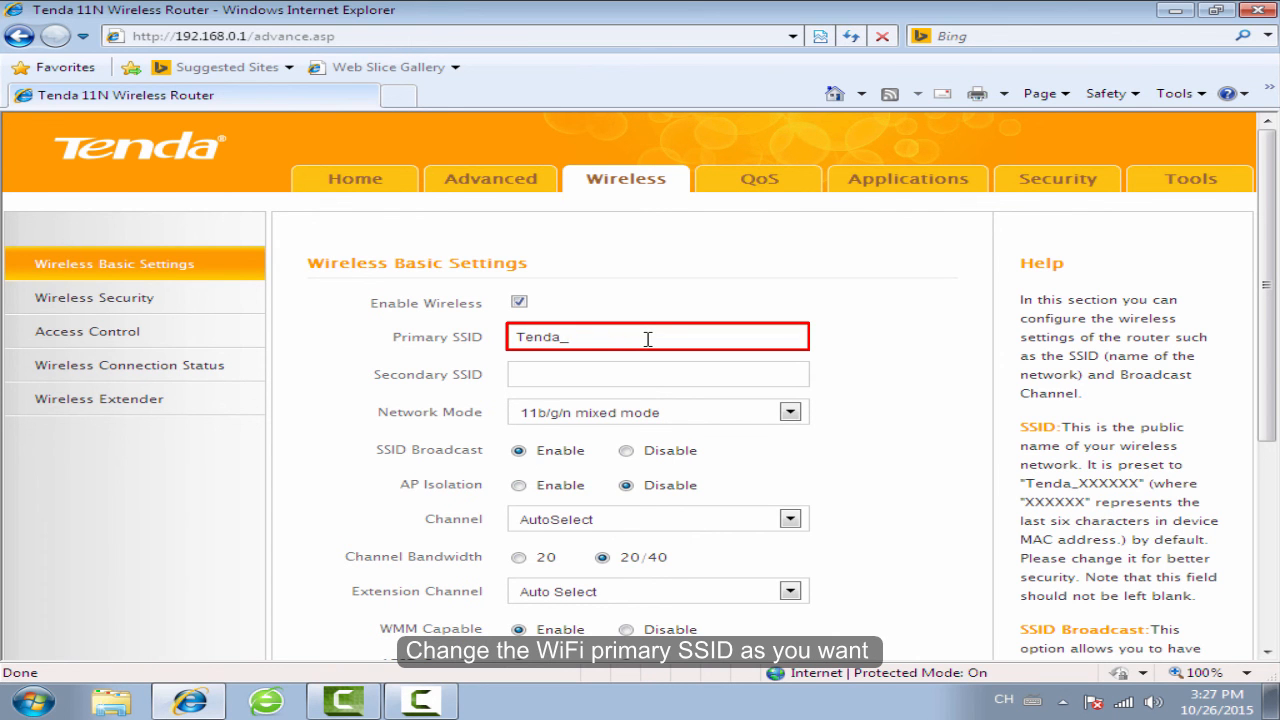